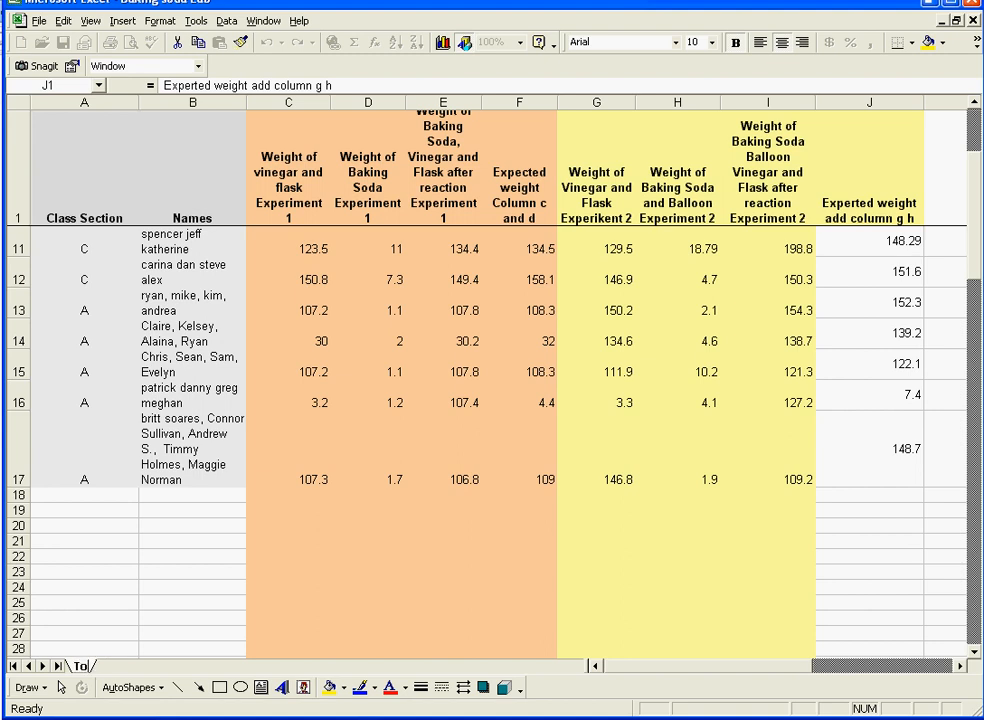
Rename the data sheet to 'Total Data' via its sheet tab
left_click(92, 666)
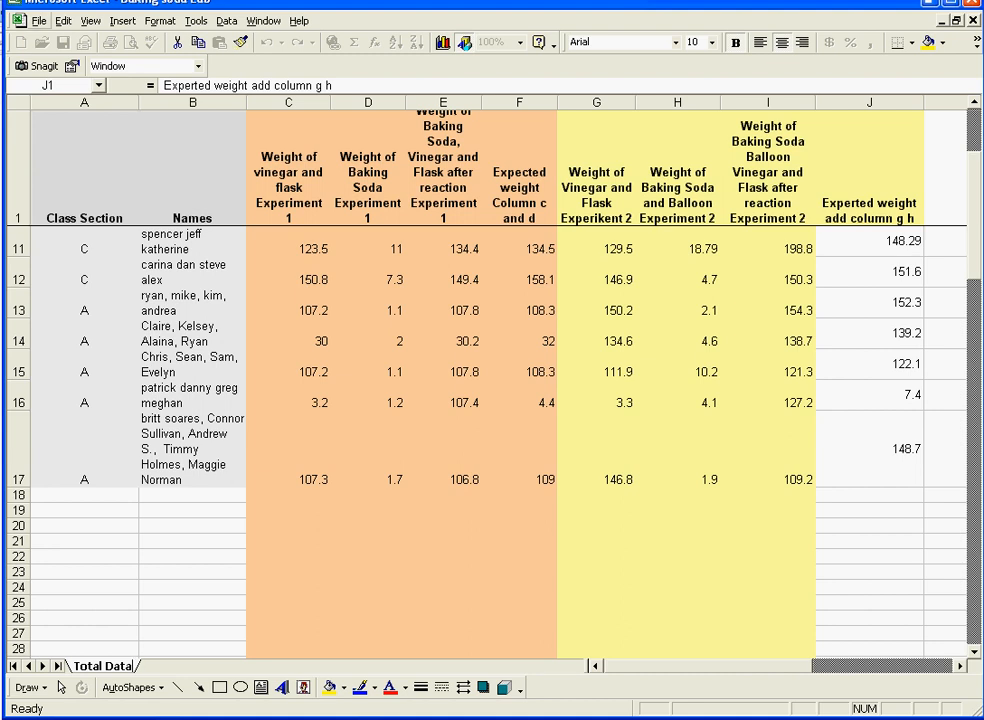
left_click(40, 20)
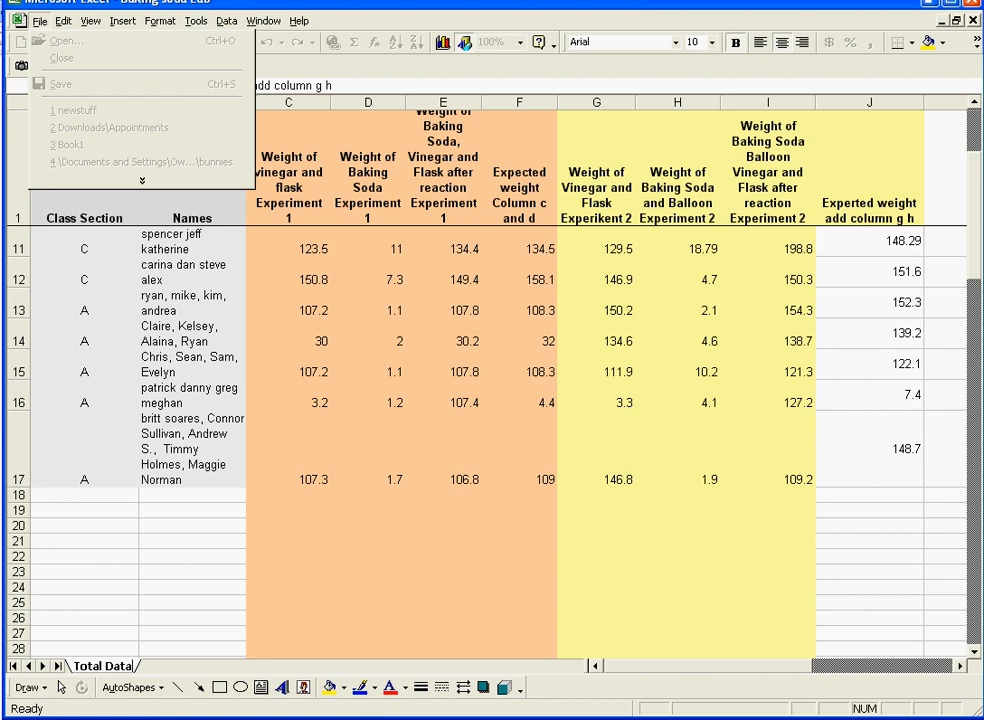
left_click(122, 20)
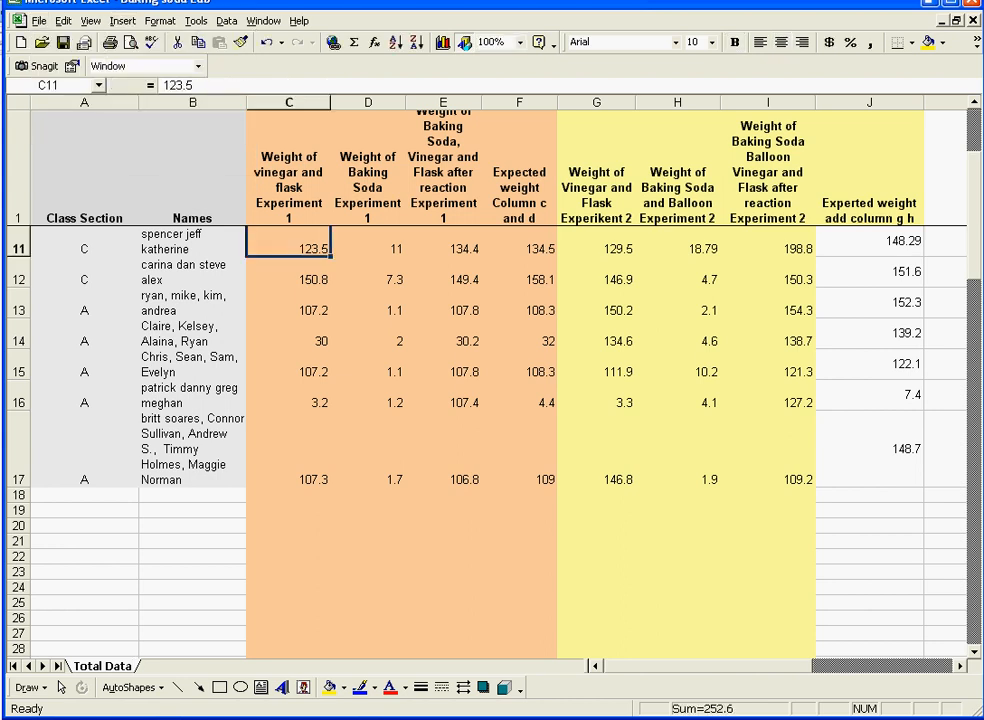
left_click(122, 20)
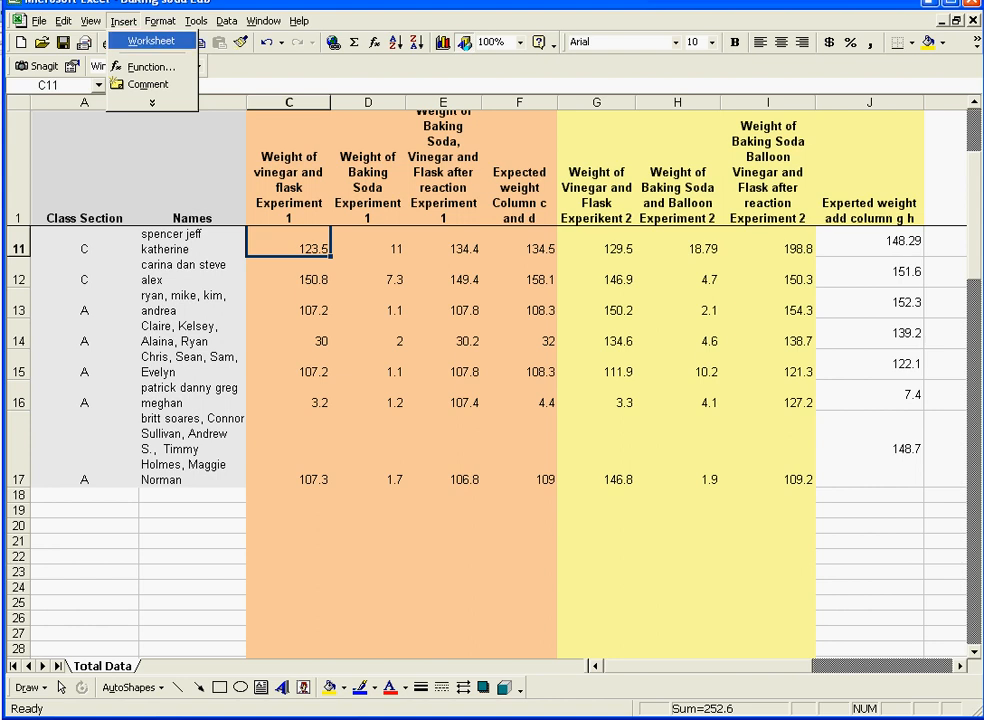
mouse_move(152, 48)
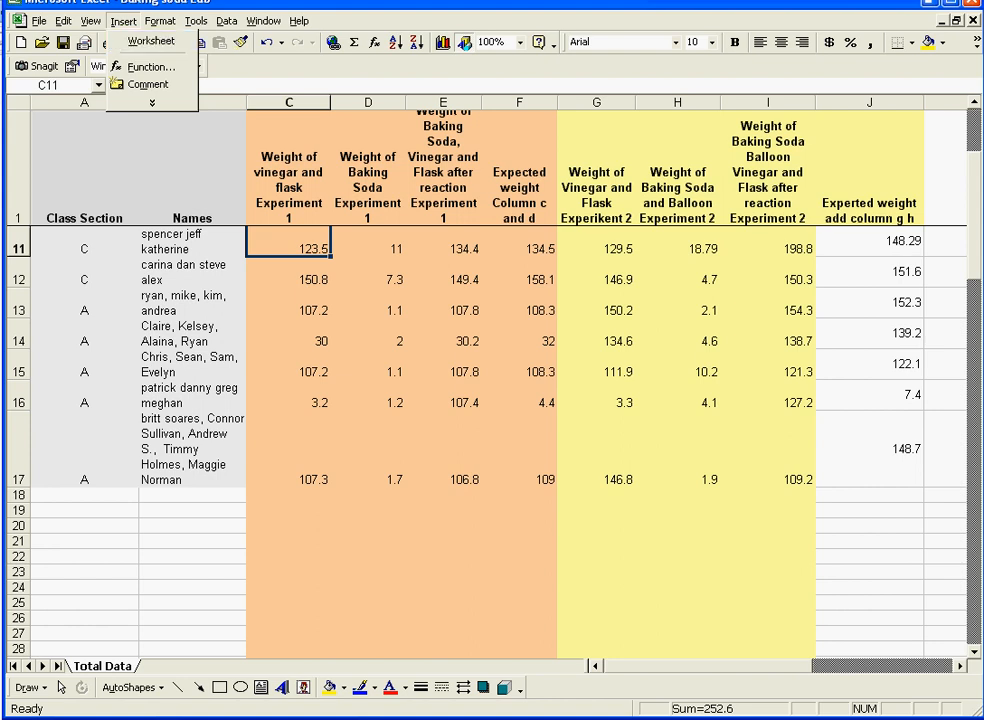
Insert two new blank worksheets and rename the first one Exp1
left_click(288, 564)
type("Exp1")
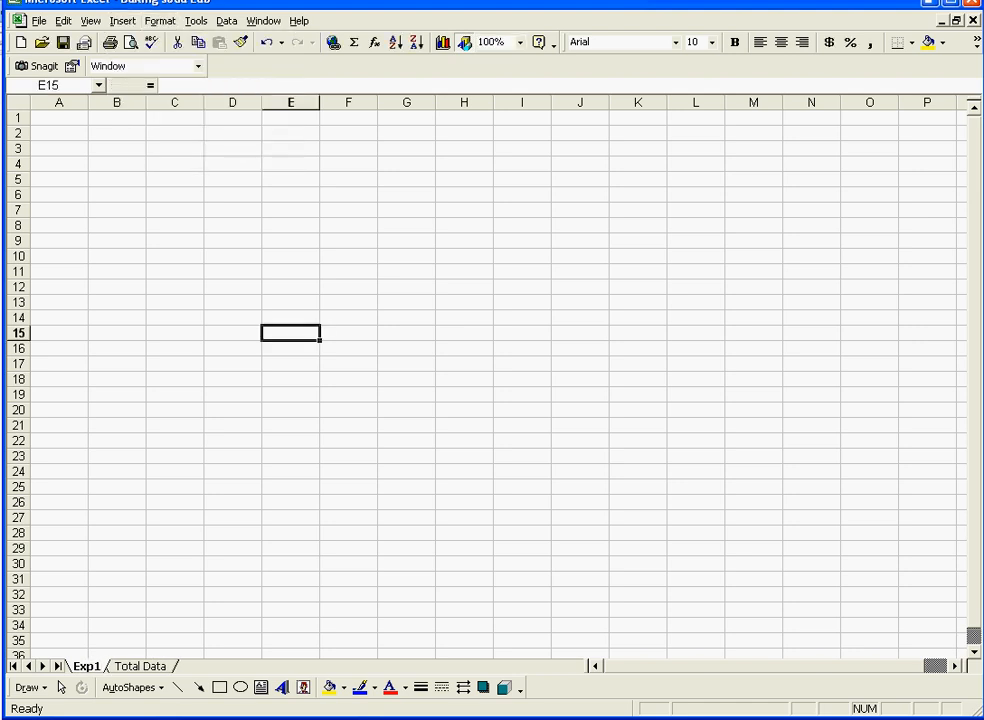
left_click(94, 666)
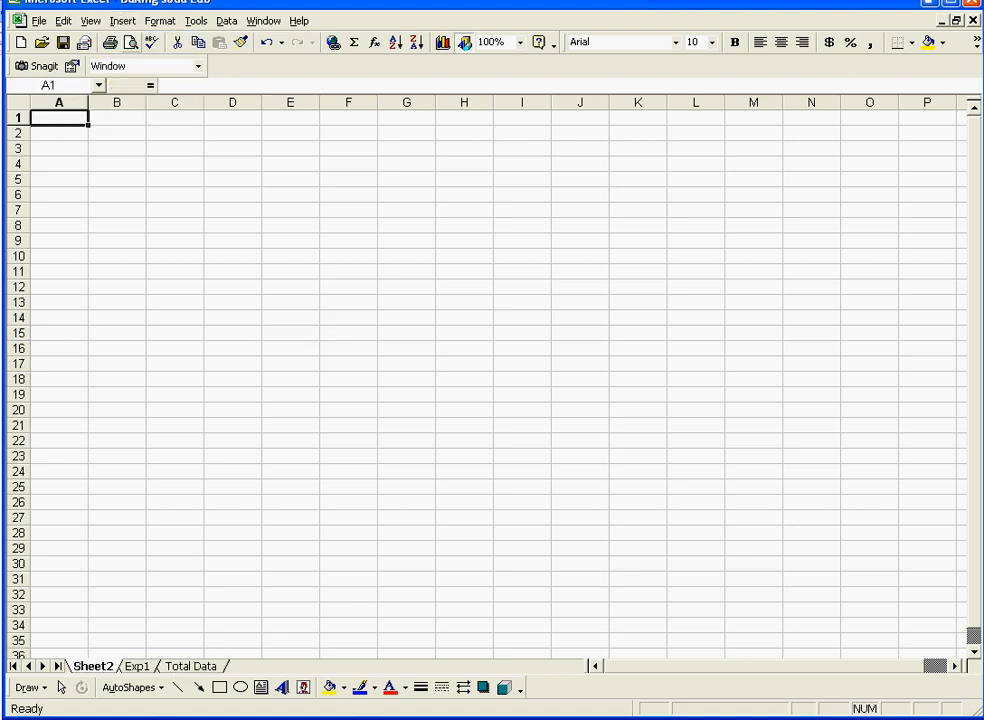
left_click(94, 666)
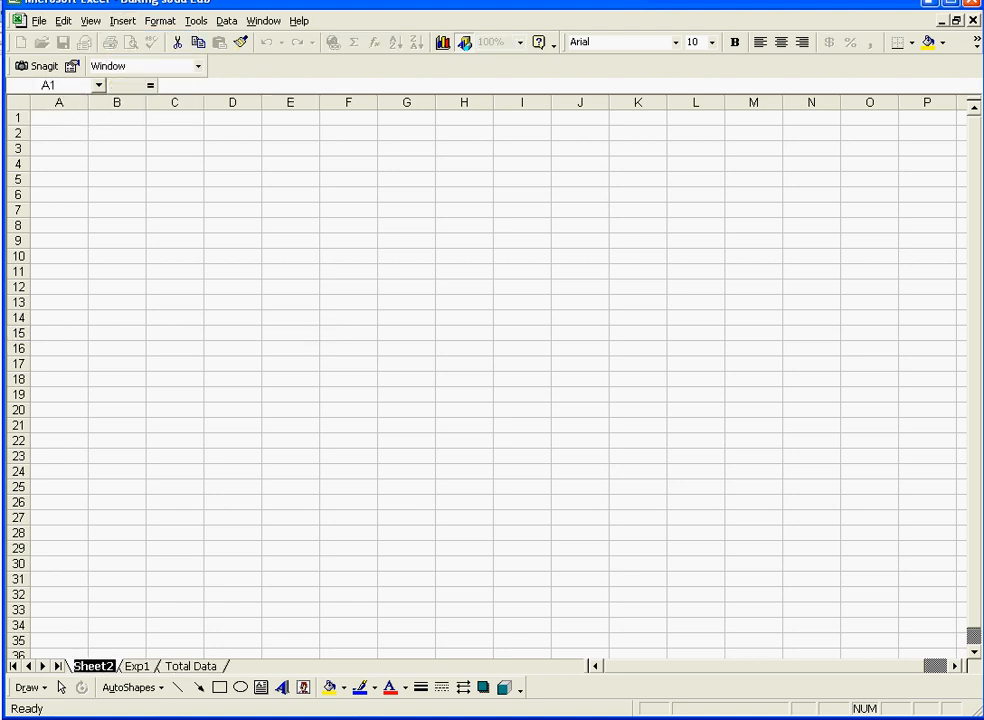
left_click(84, 666)
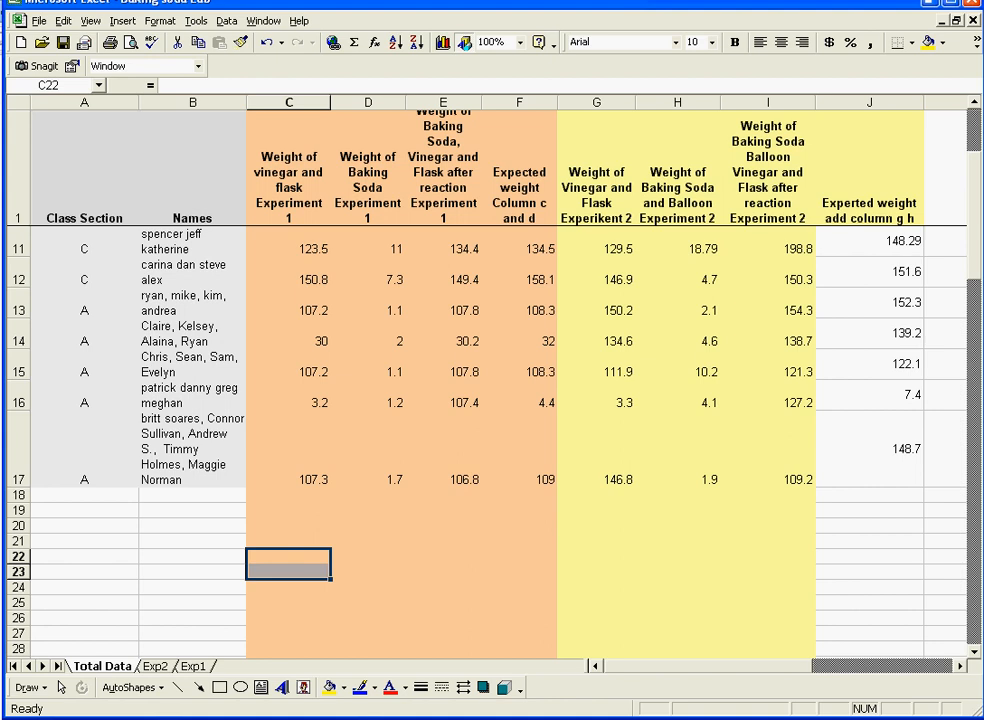
Rename the second new worksheet Exp2, keeping Total Data first
left_click(156, 666)
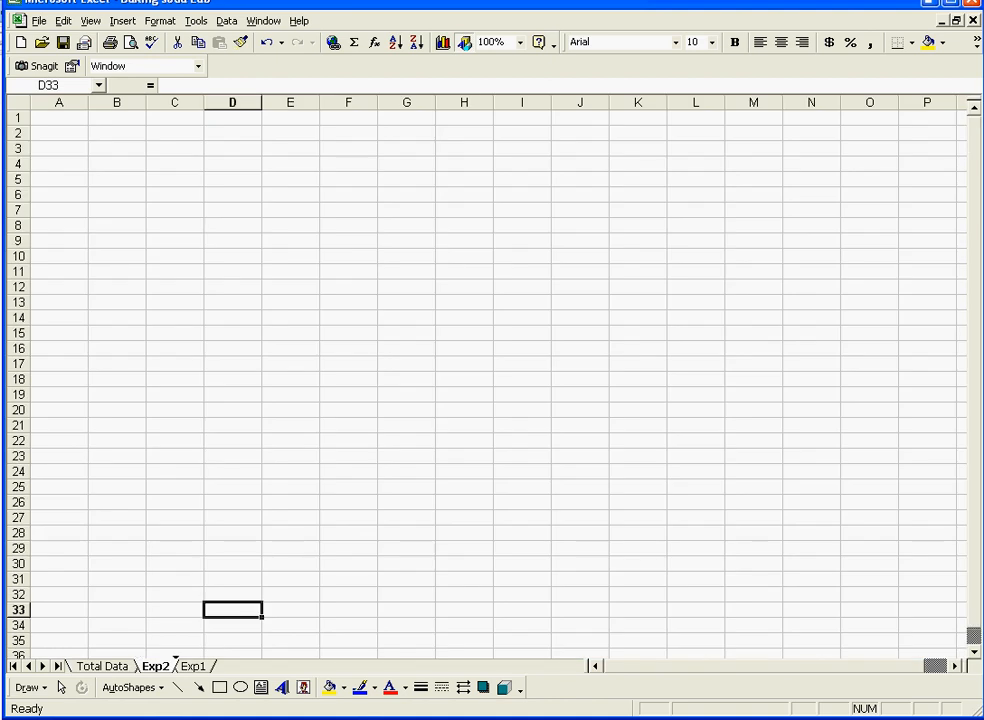
left_click(192, 664)
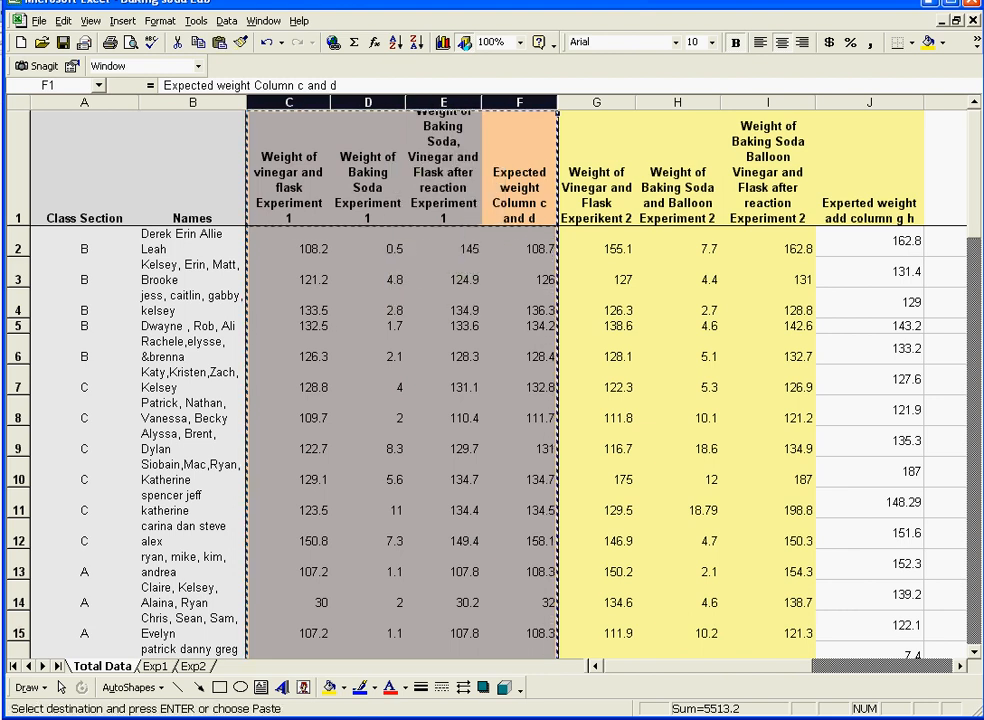
Paste the copied Experiment 1 columns into Exp1 at A1 and return to Total Data
left_click(154, 666)
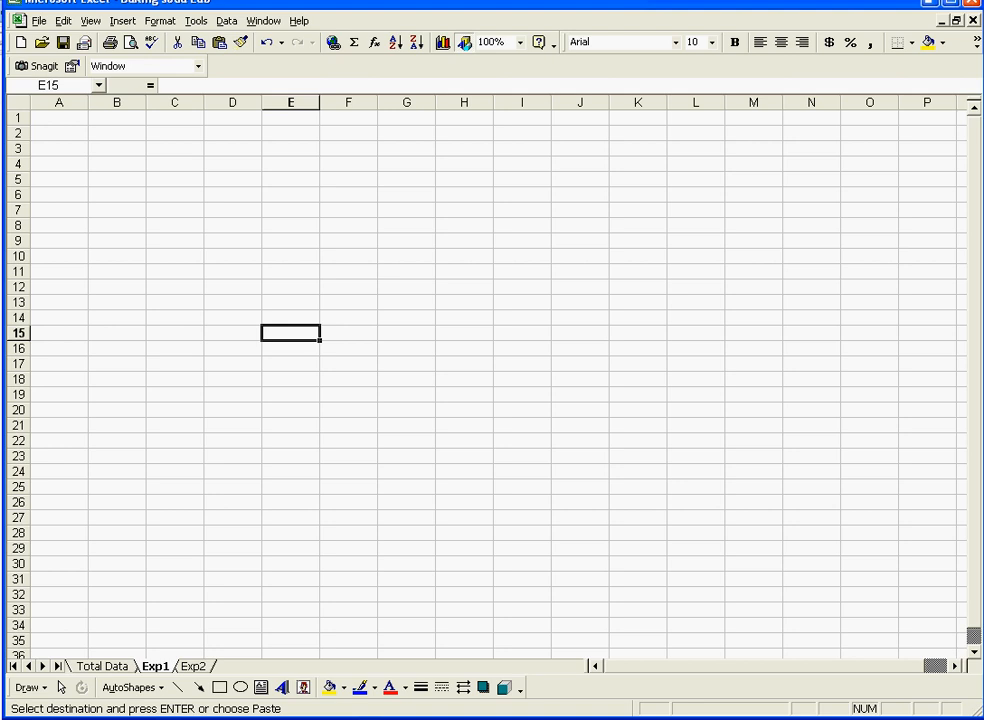
left_click(58, 116)
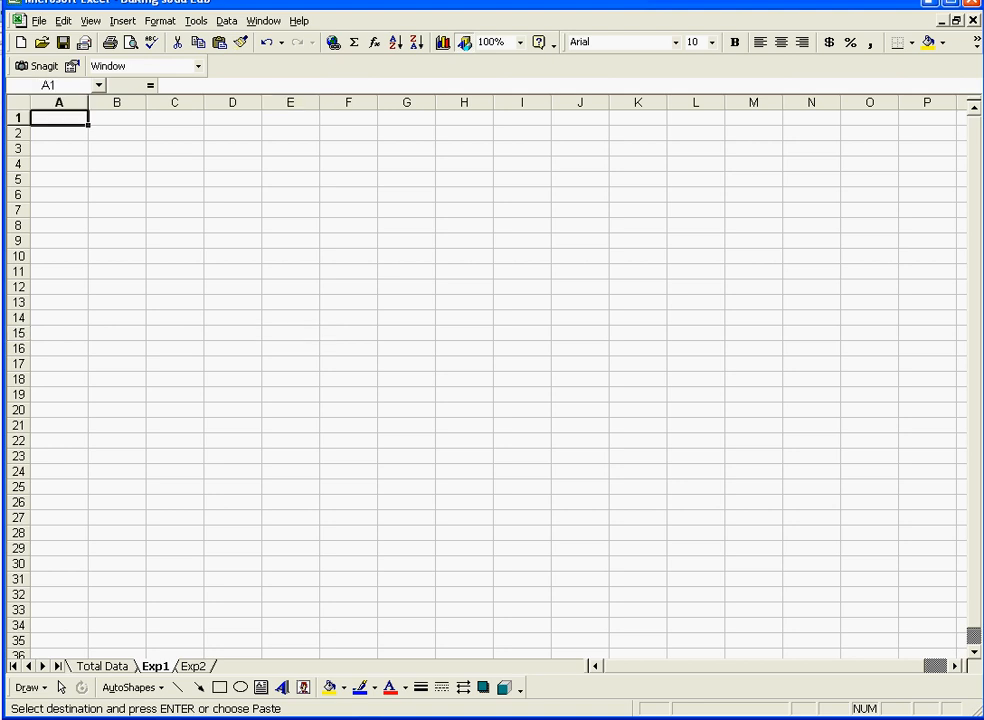
left_click_drag(58, 102, 232, 102)
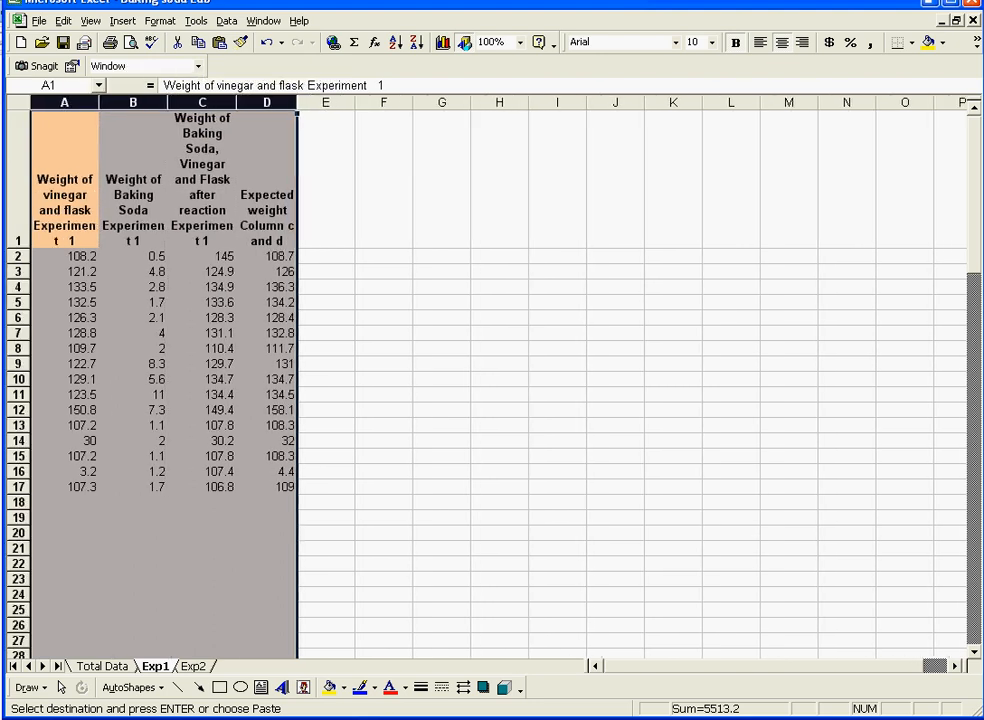
left_click(324, 364)
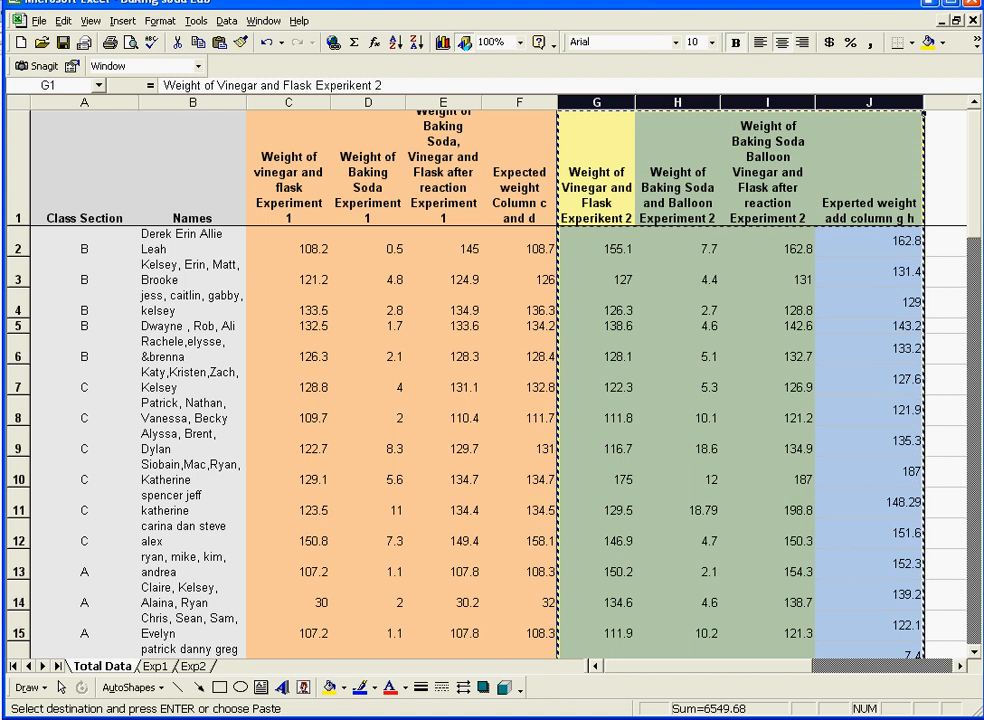
Paste the copied Experiment 2 columns into Exp2 at A1
left_click(196, 666)
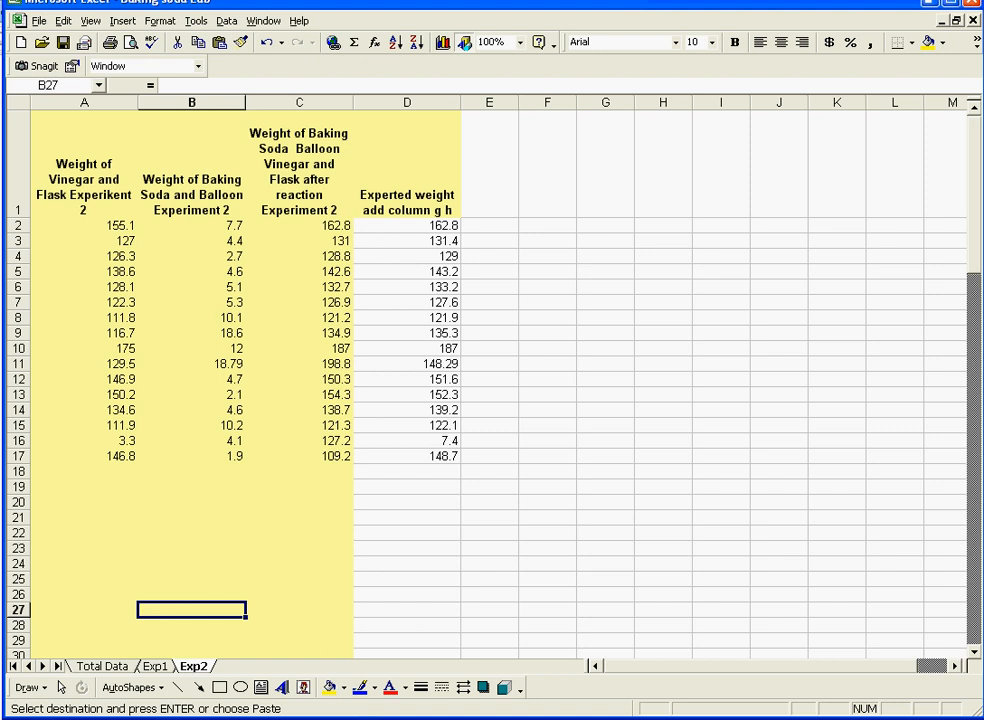
left_click(154, 666)
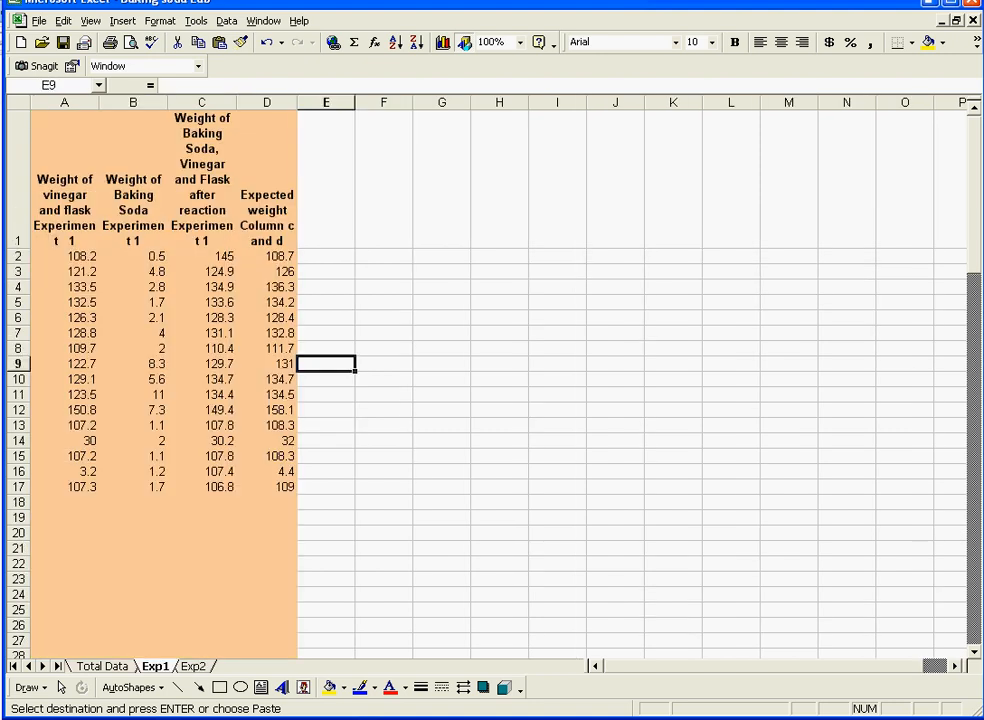
Enter a 'Difference' heading in E1 of Exp1 and widen column E to fit it
type("D")
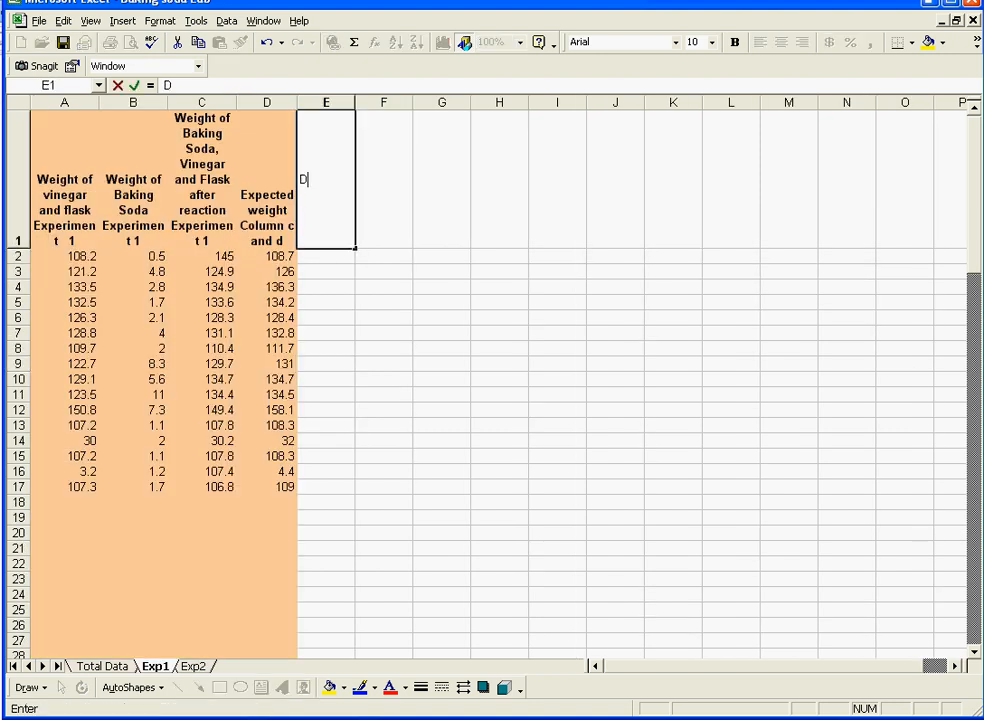
type("ifference")
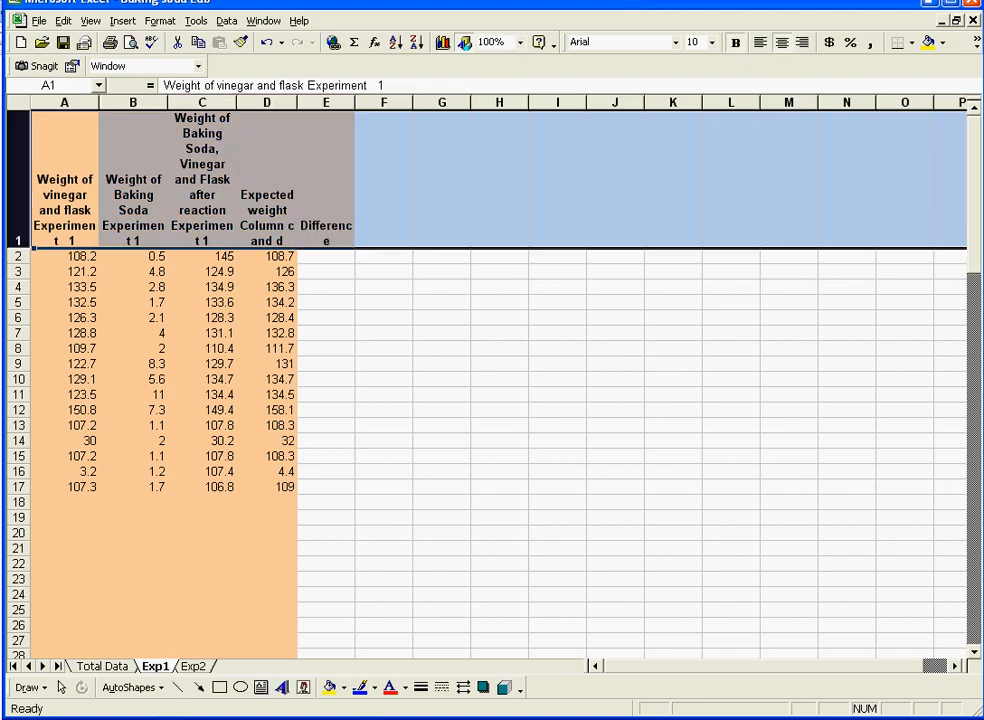
left_click(324, 256)
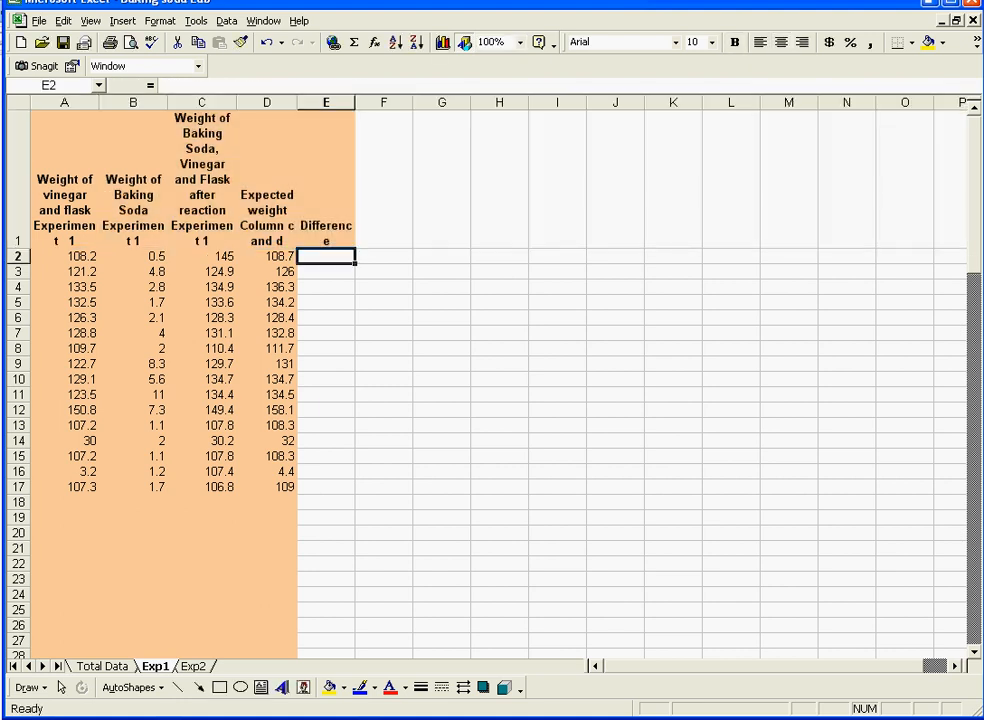
left_click_drag(352, 102, 390, 102)
type("=")
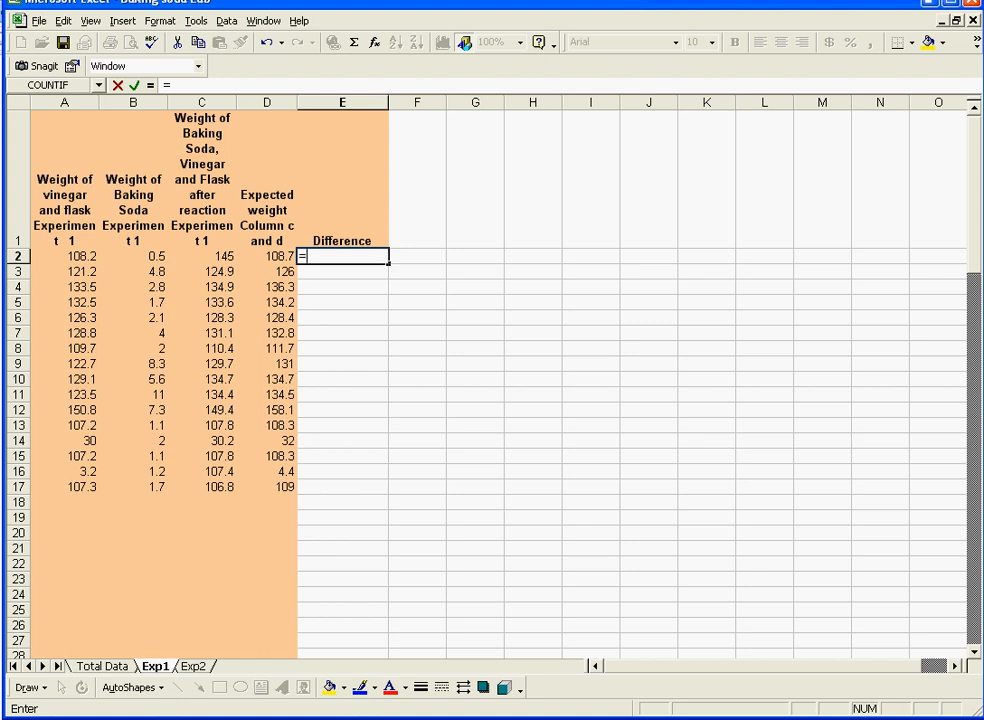
Enter =D2-C2 in E2 and fill it down column E through row 17
left_click(268, 256)
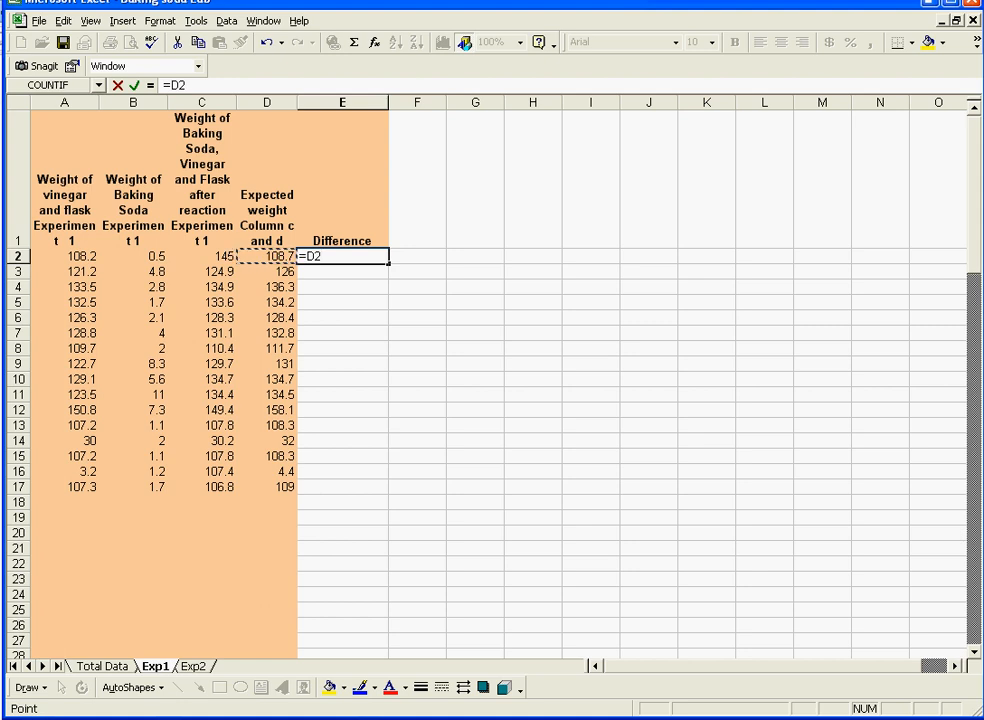
type("-")
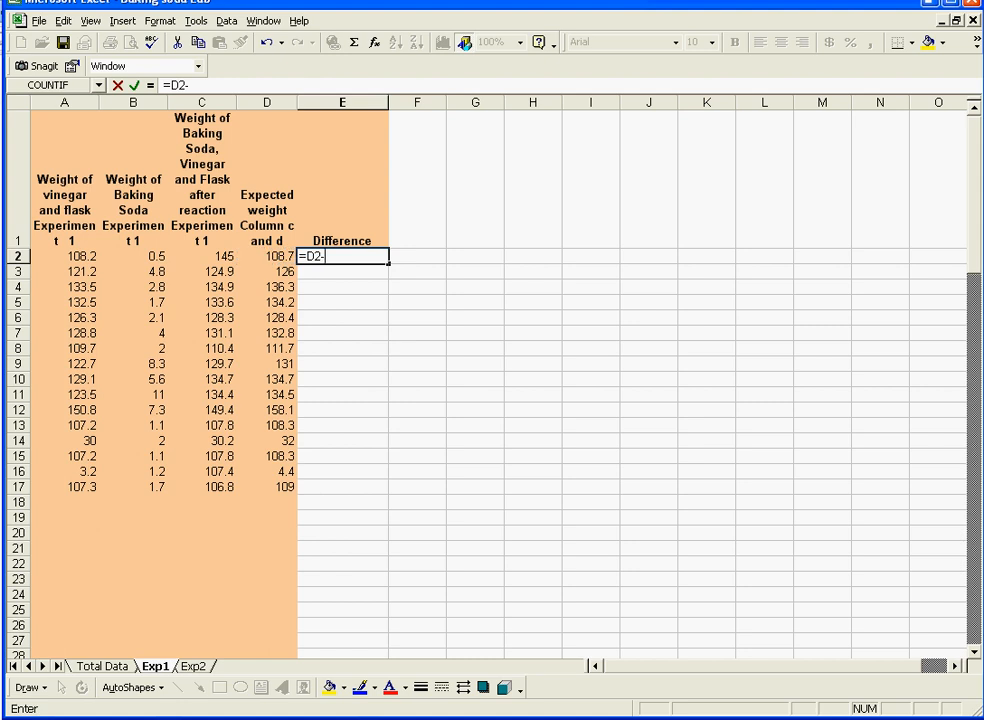
left_click(200, 256)
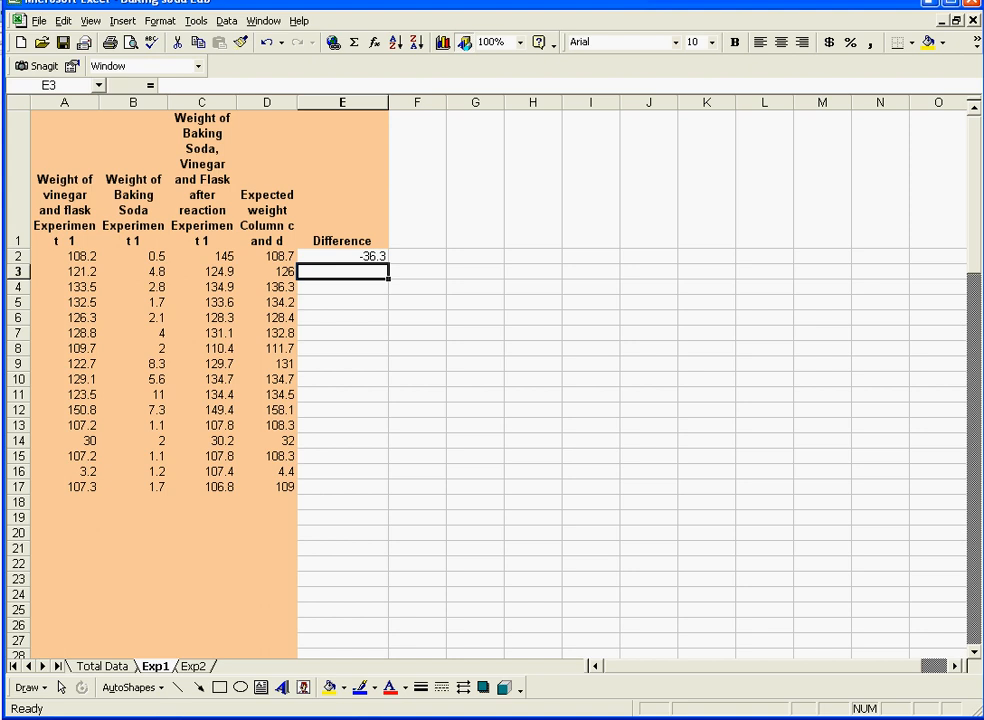
left_click(342, 256)
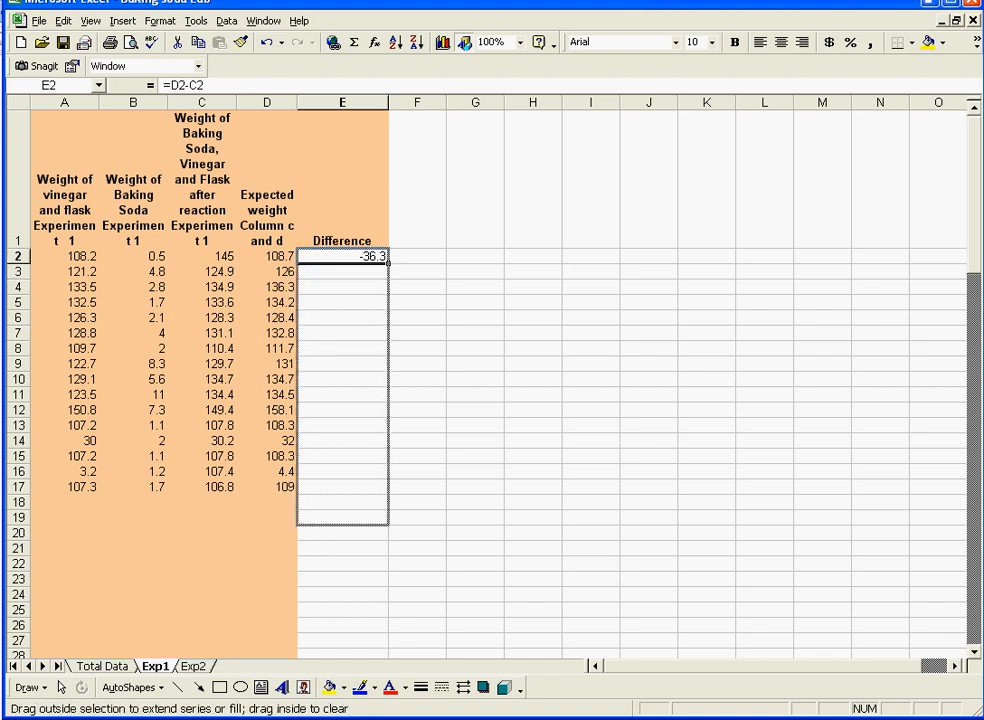
left_click_drag(342, 256, 342, 488)
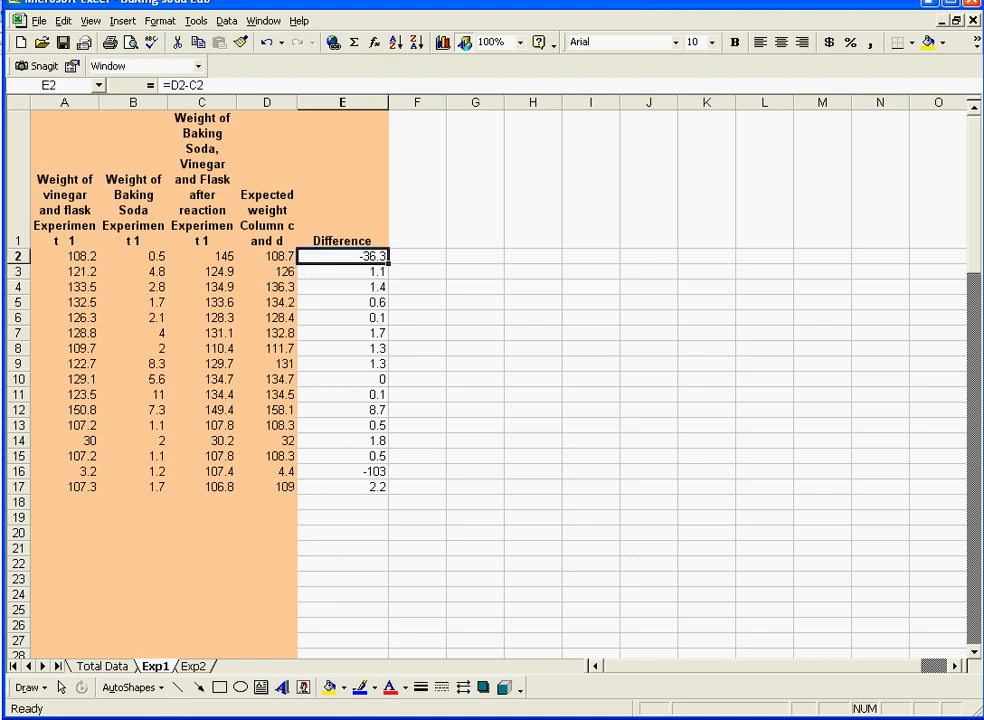
left_click(342, 272)
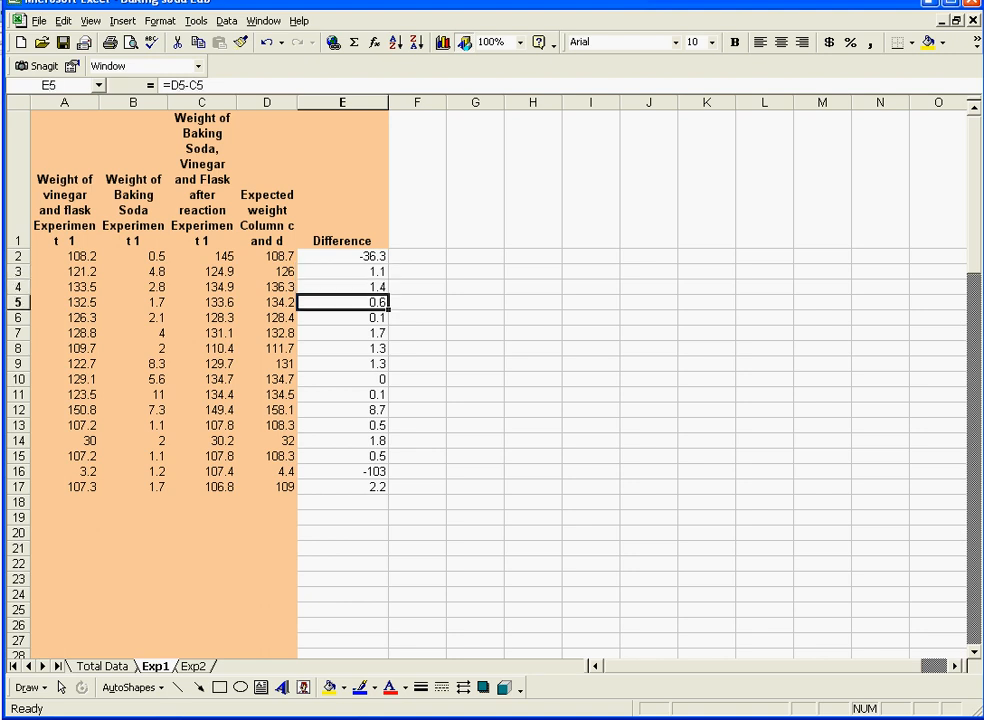
left_click(342, 332)
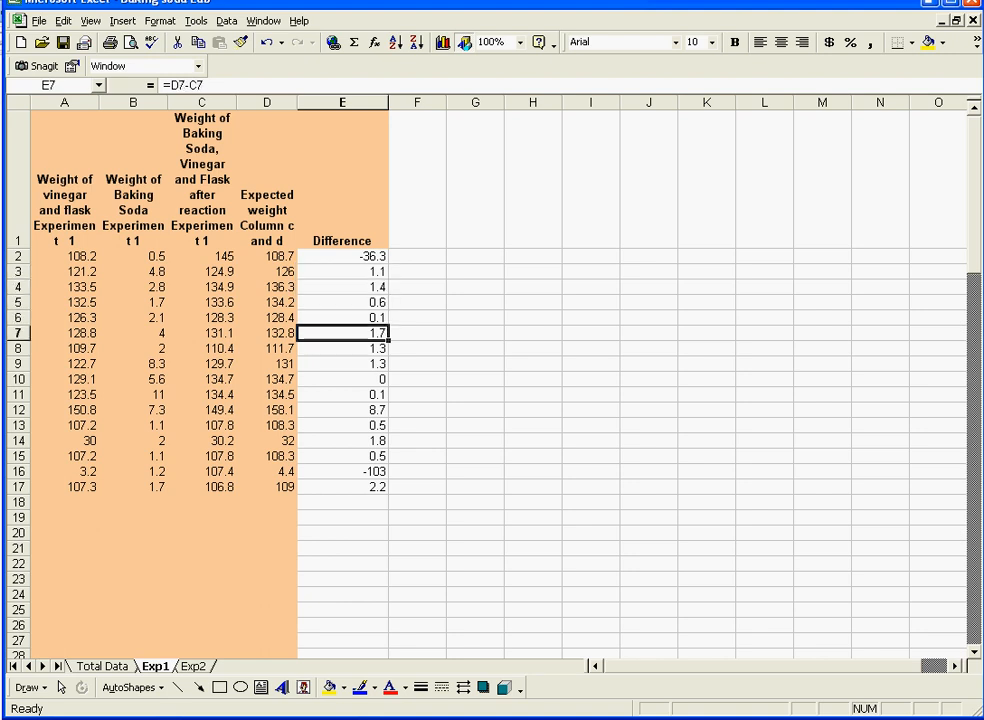
left_click(342, 424)
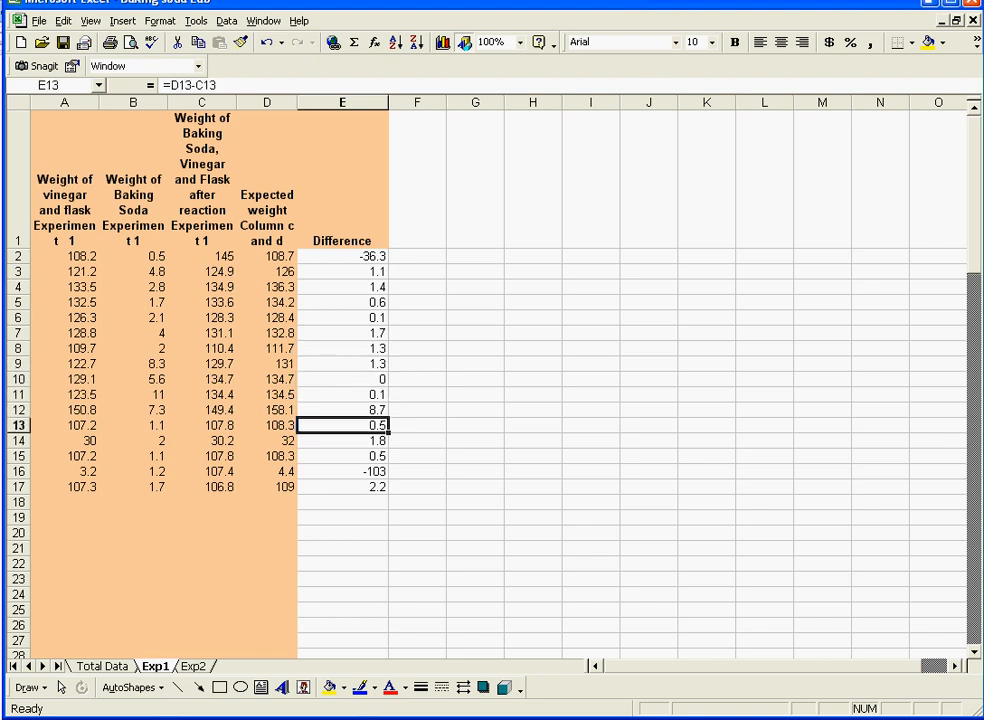
left_click(342, 410)
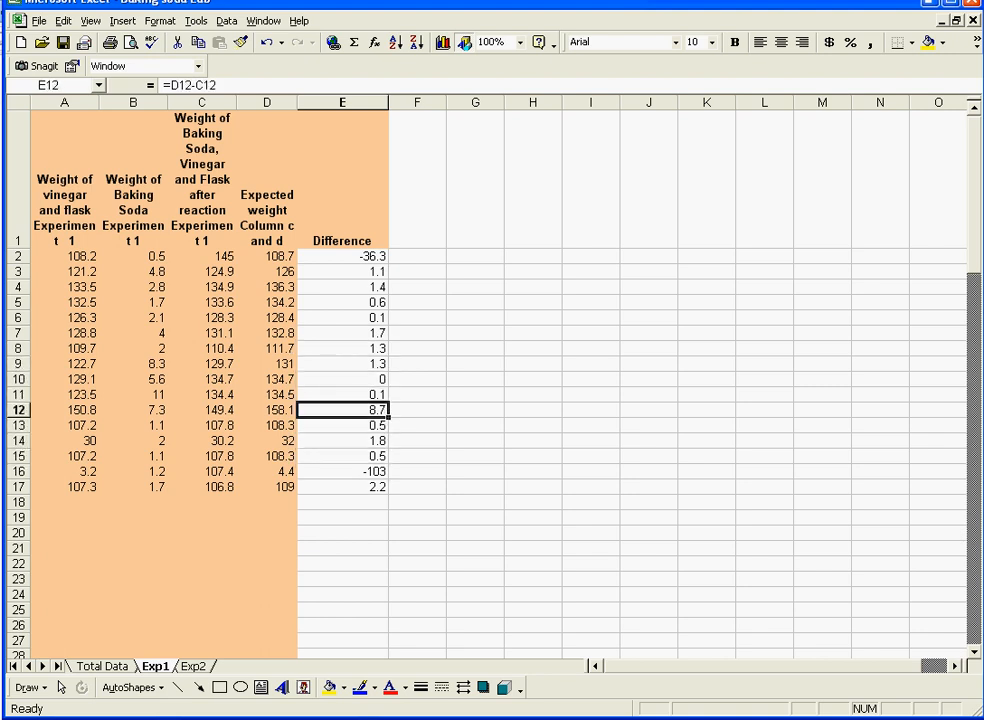
left_click(342, 472)
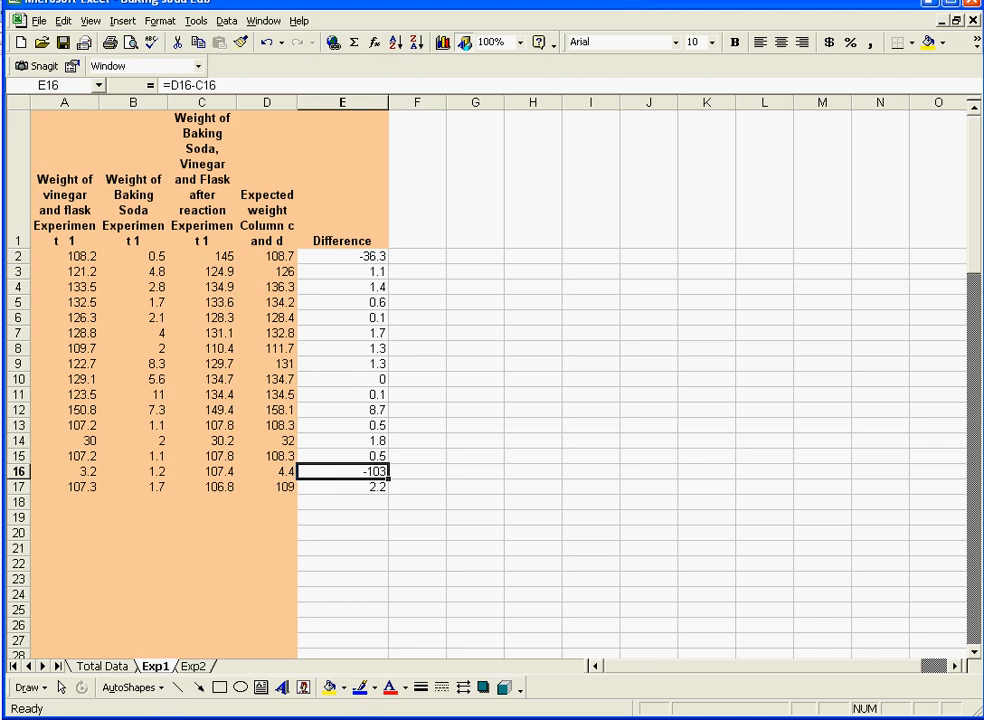
left_click(192, 664)
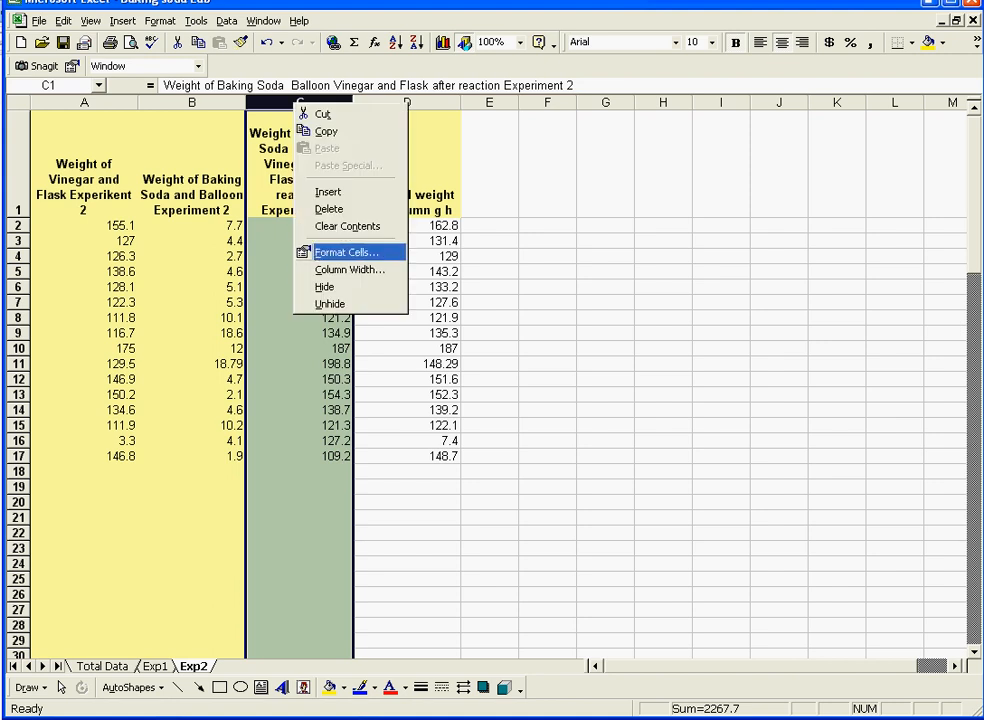
Shade Exp2 column C light green and column D pink through Format Cells patterns
left_click(348, 252)
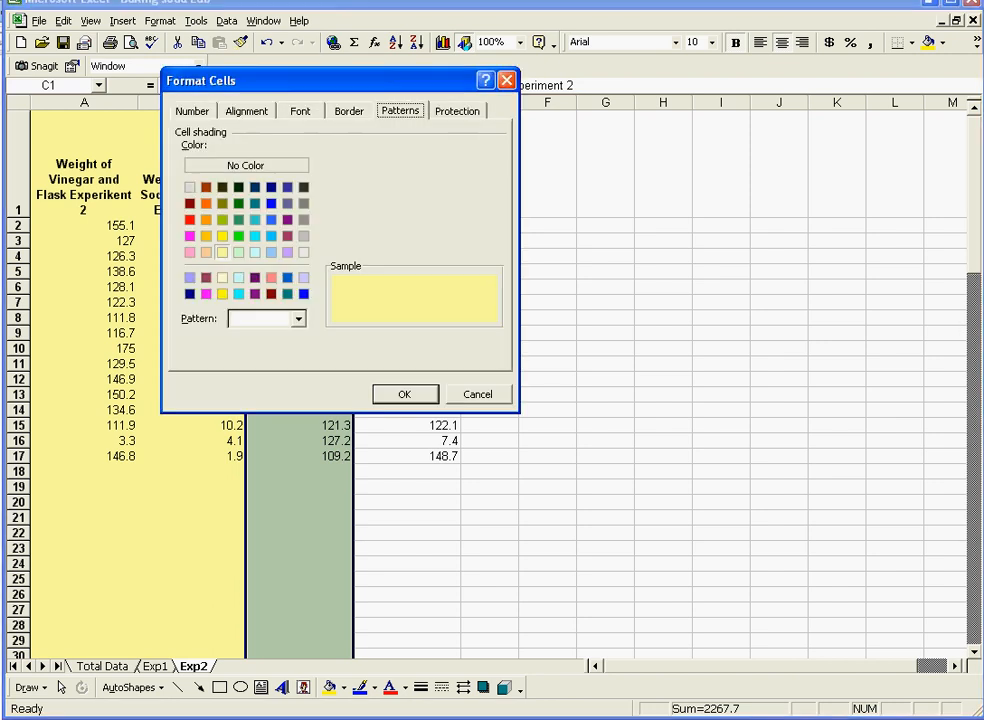
left_click(404, 392)
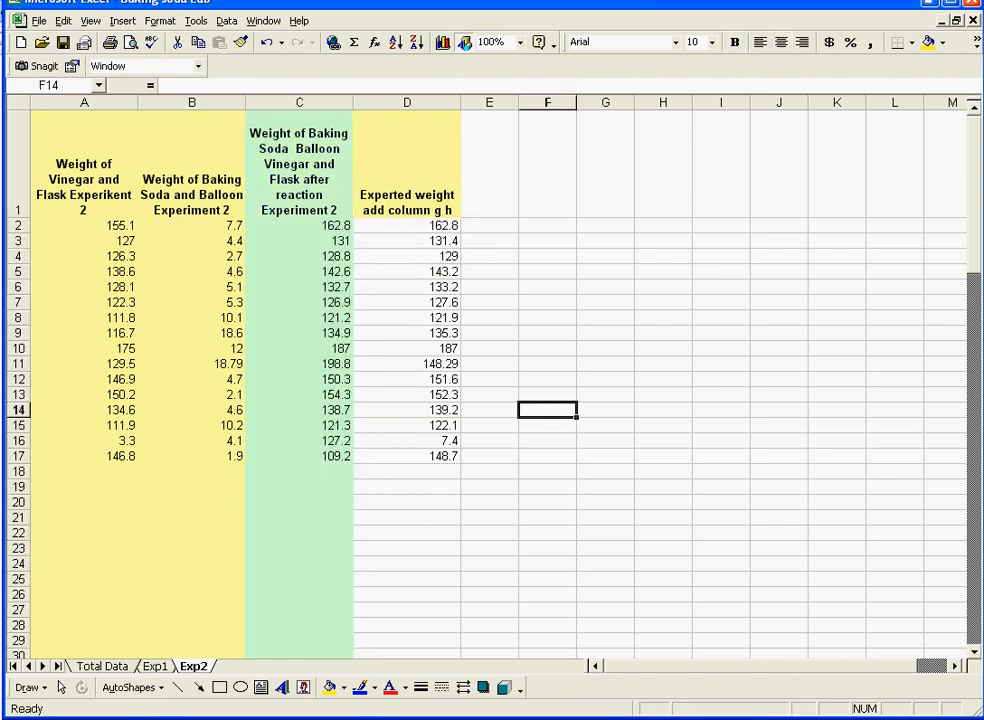
right_click(408, 102)
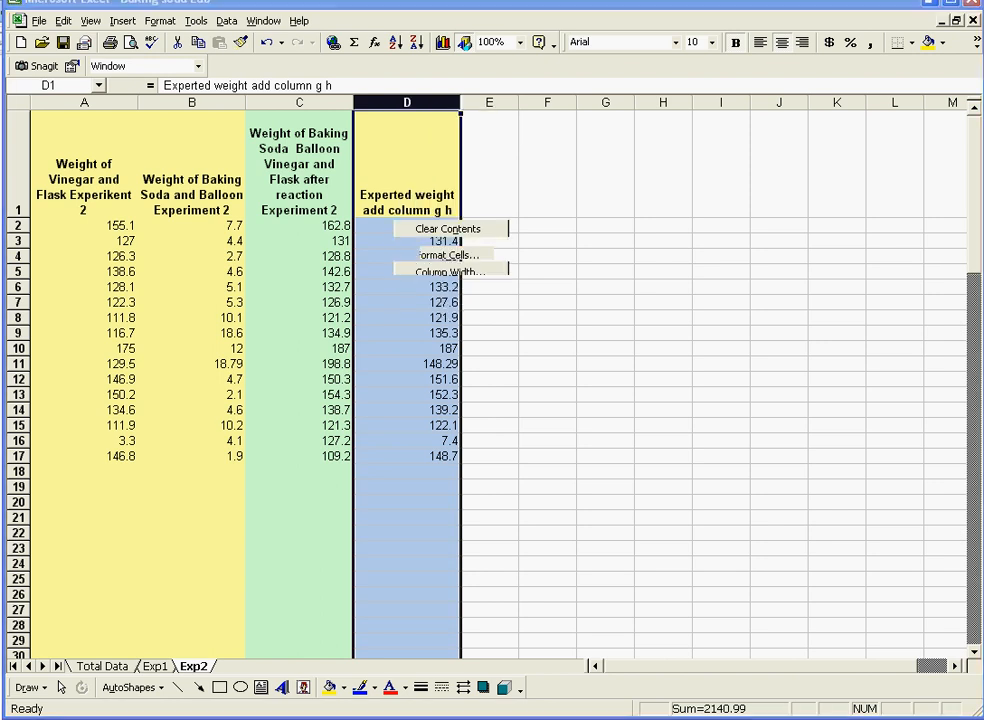
left_click(446, 256)
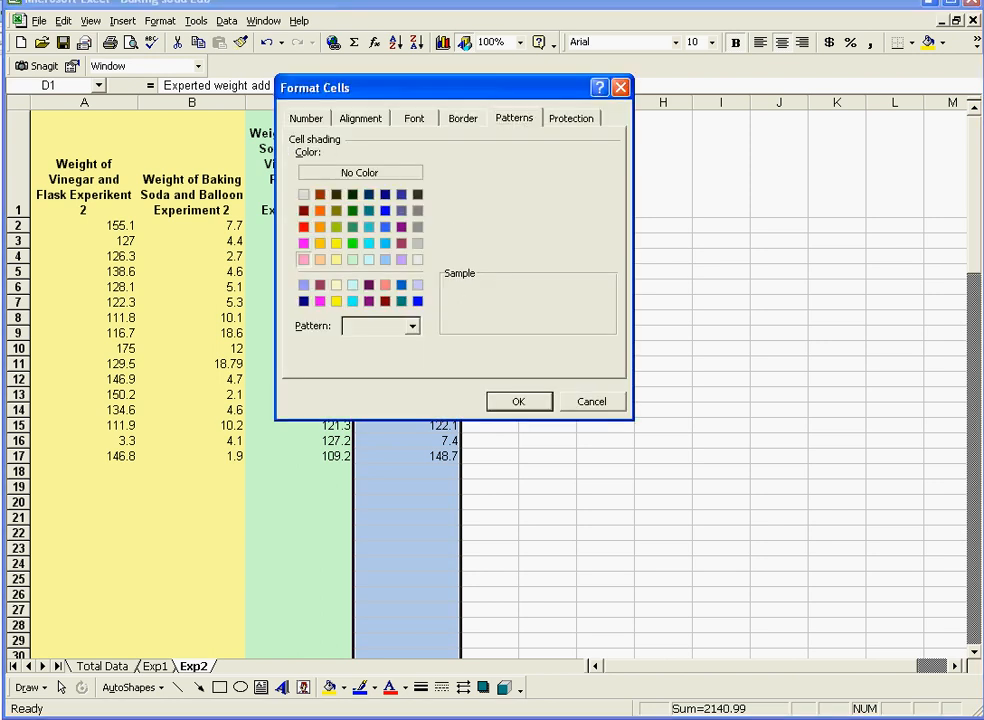
left_click(518, 400)
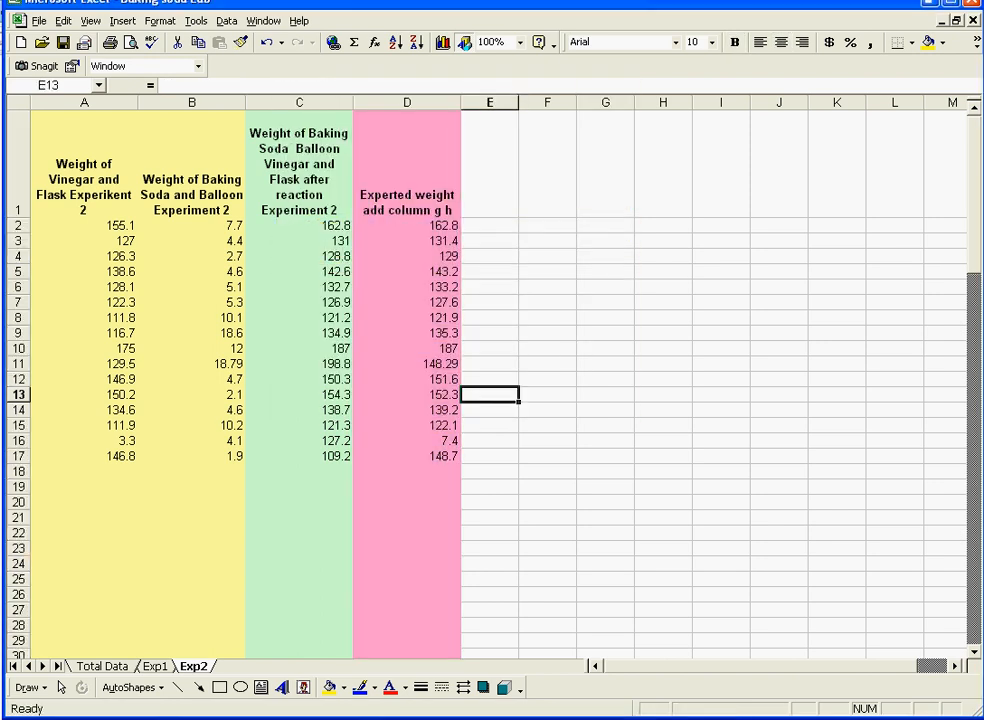
left_click(490, 224)
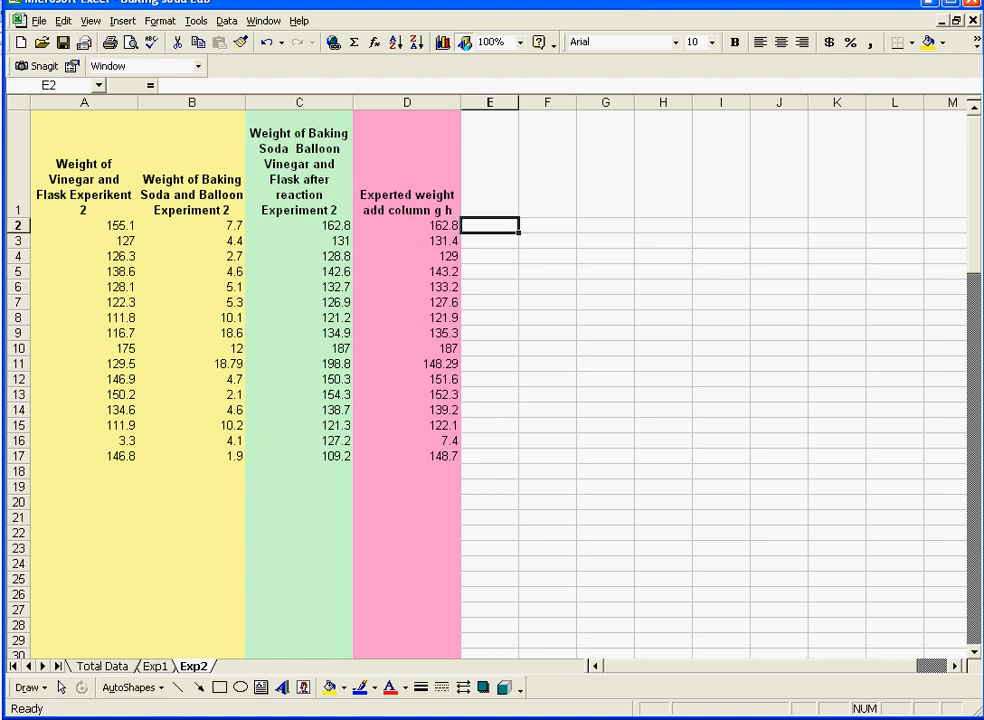
Enter a 'difference' heading in E1 of Exp2 and the formula =D2-C2 in E2
type("di")
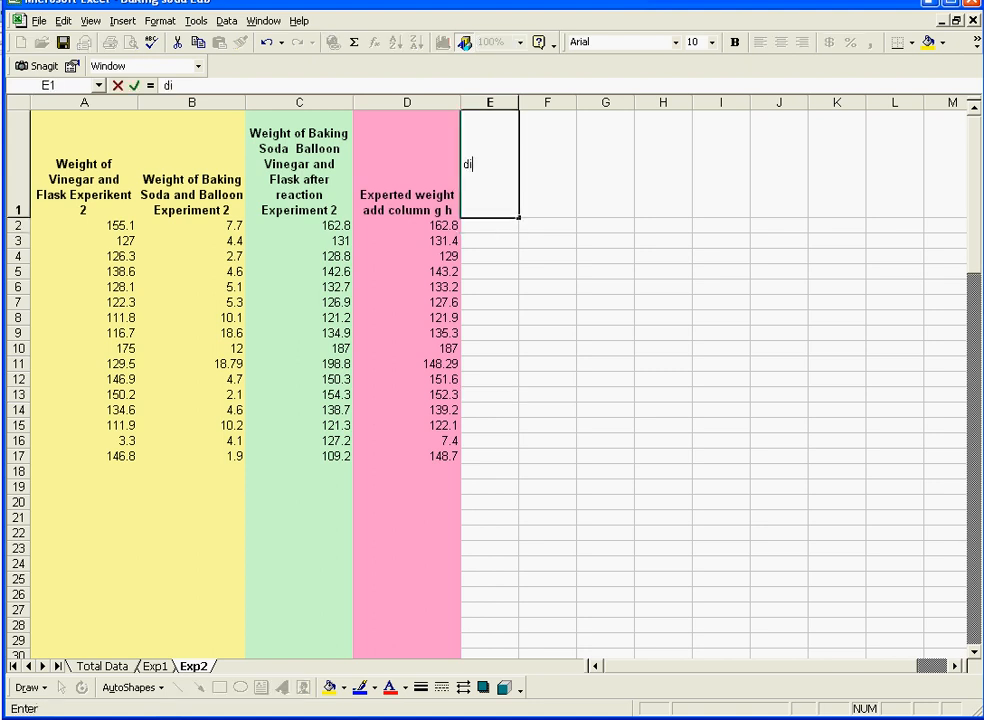
type("eer")
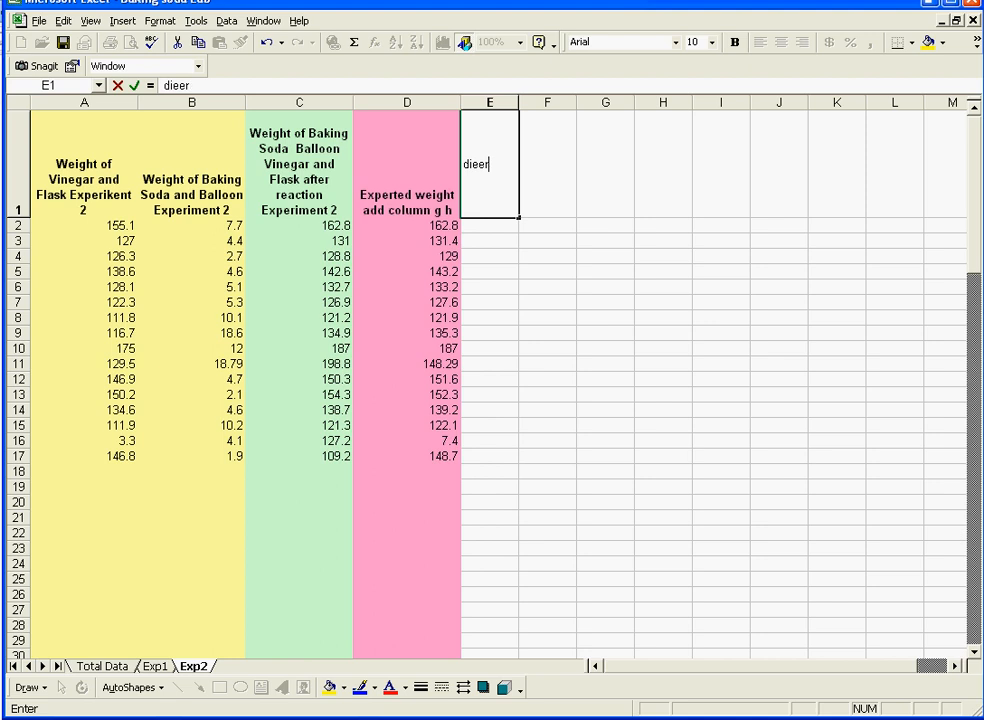
type("difference")
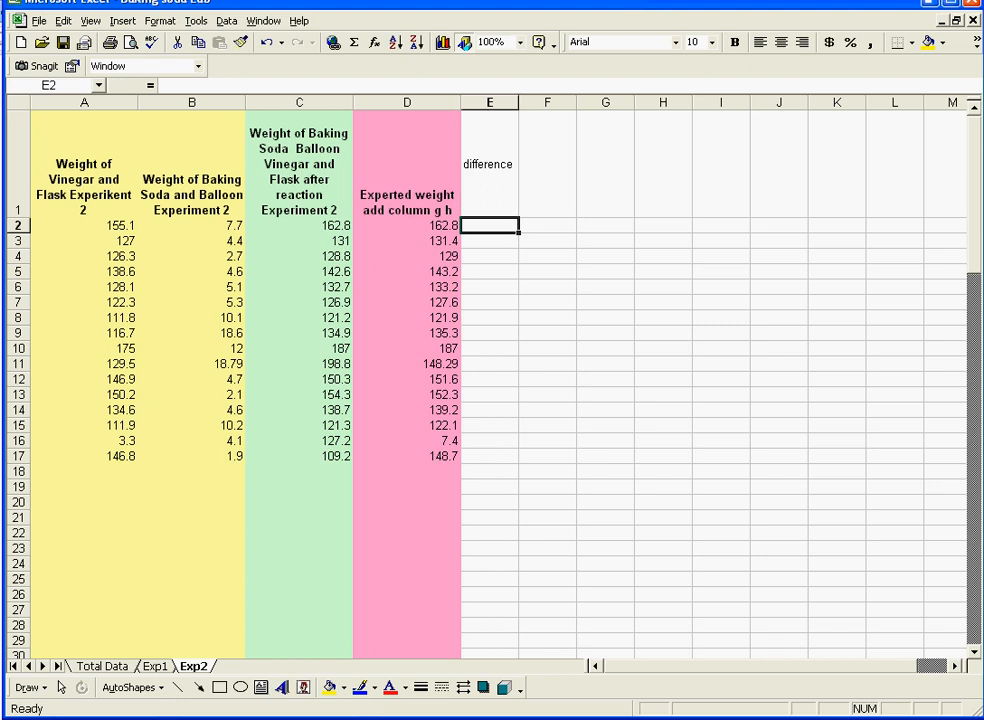
type("=D2")
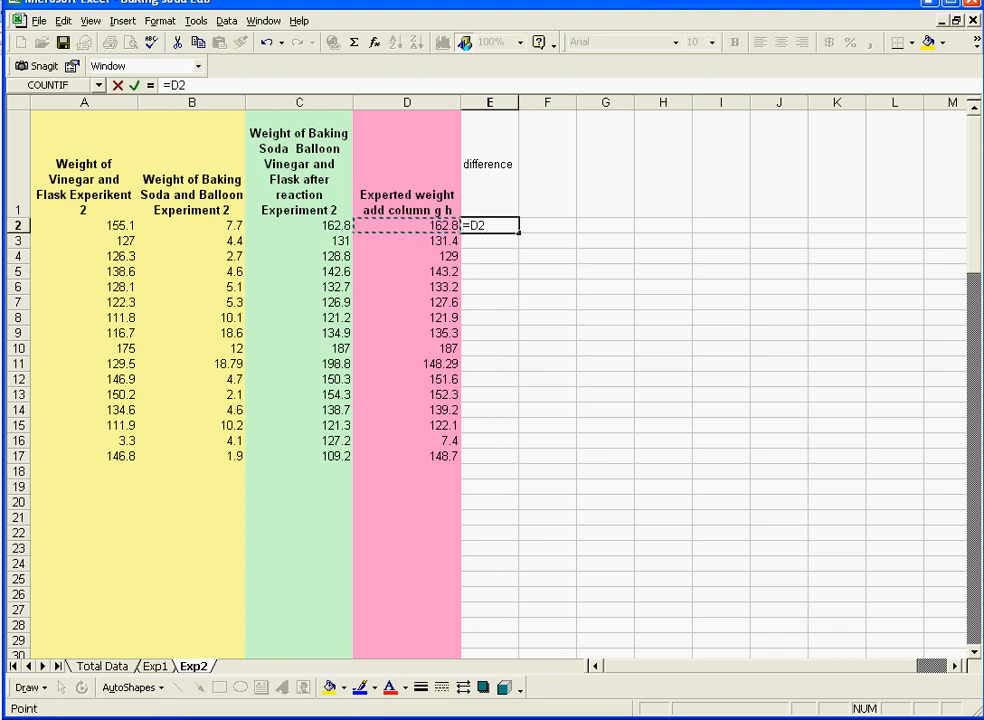
type("-")
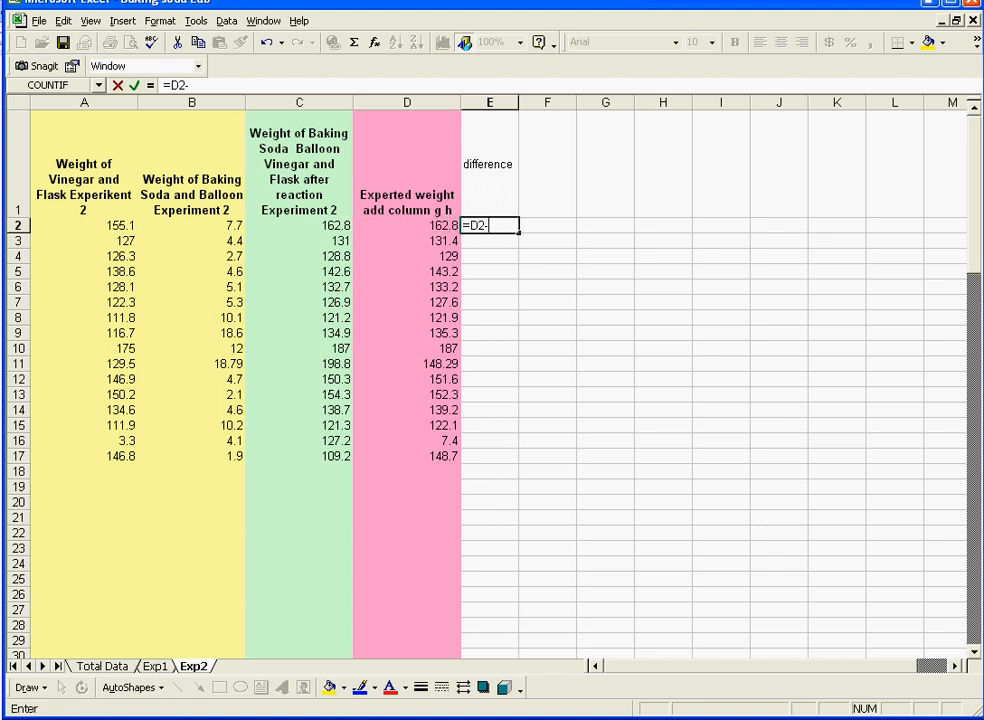
left_click(300, 224)
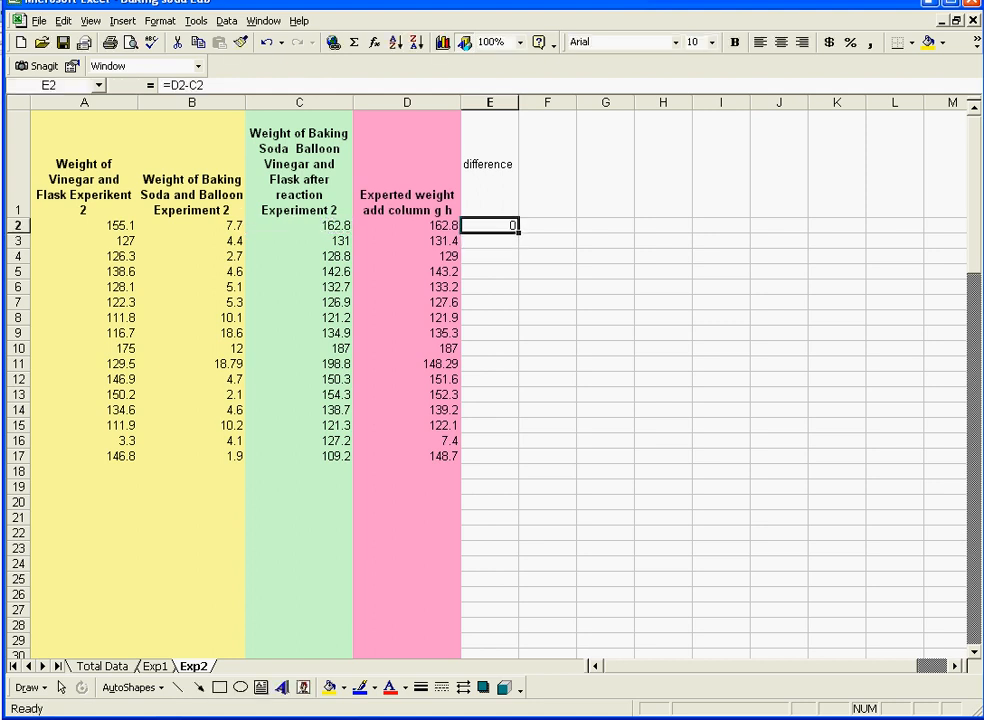
Fill the Exp2 difference formula down to E17 and check rows 4, 11 and 17
left_click_drag(512, 224, 512, 424)
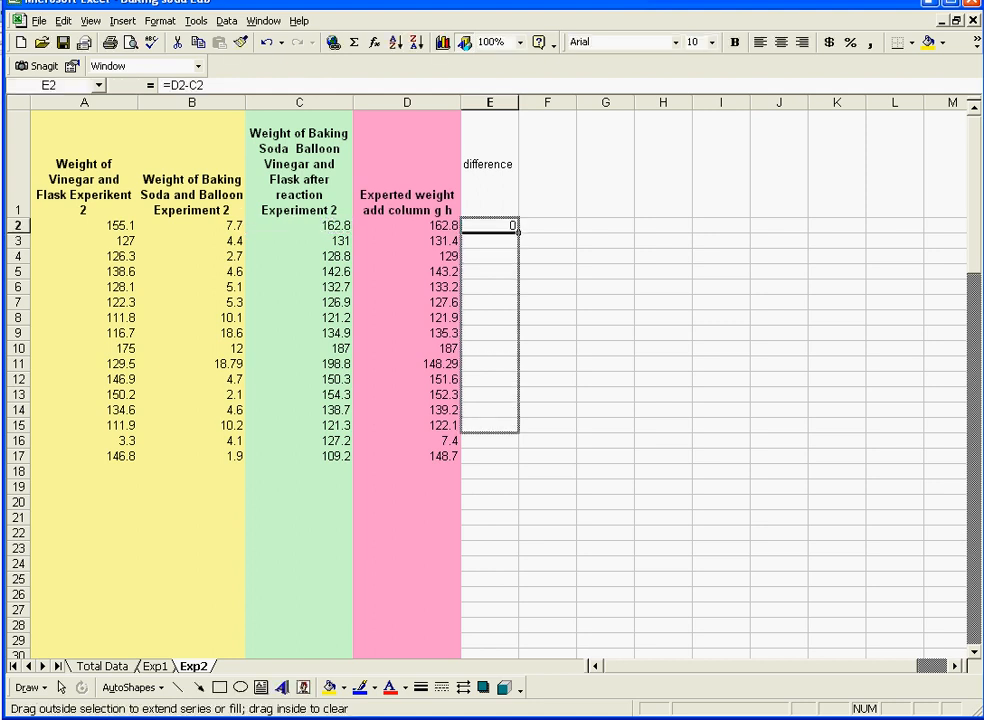
left_click_drag(512, 232, 512, 456)
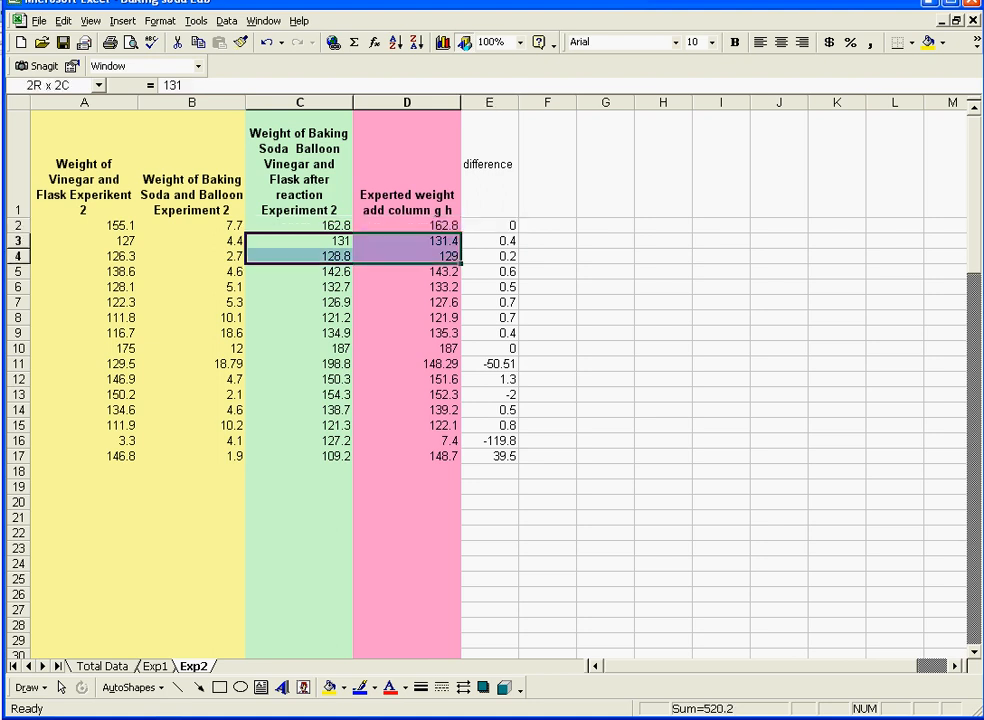
left_click(488, 256)
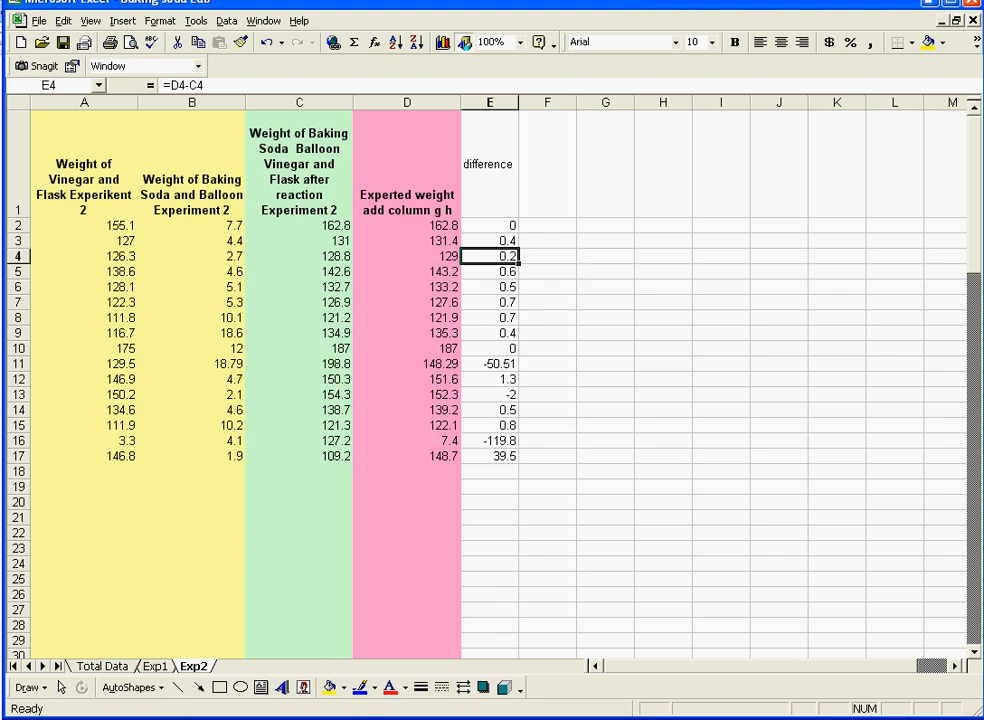
left_click(490, 364)
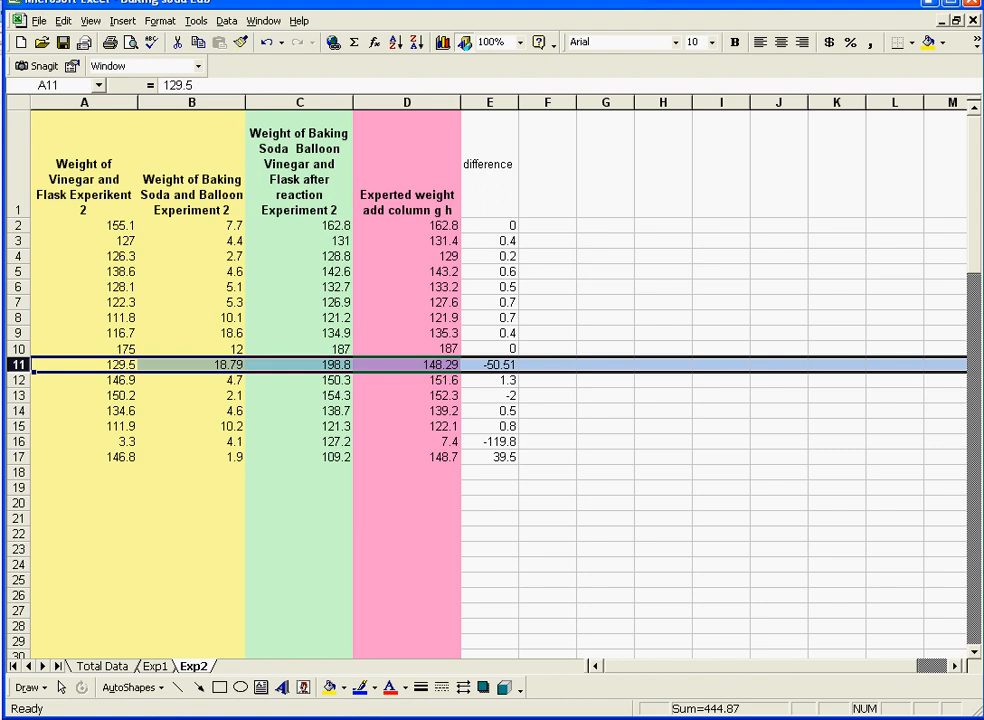
left_click(84, 456)
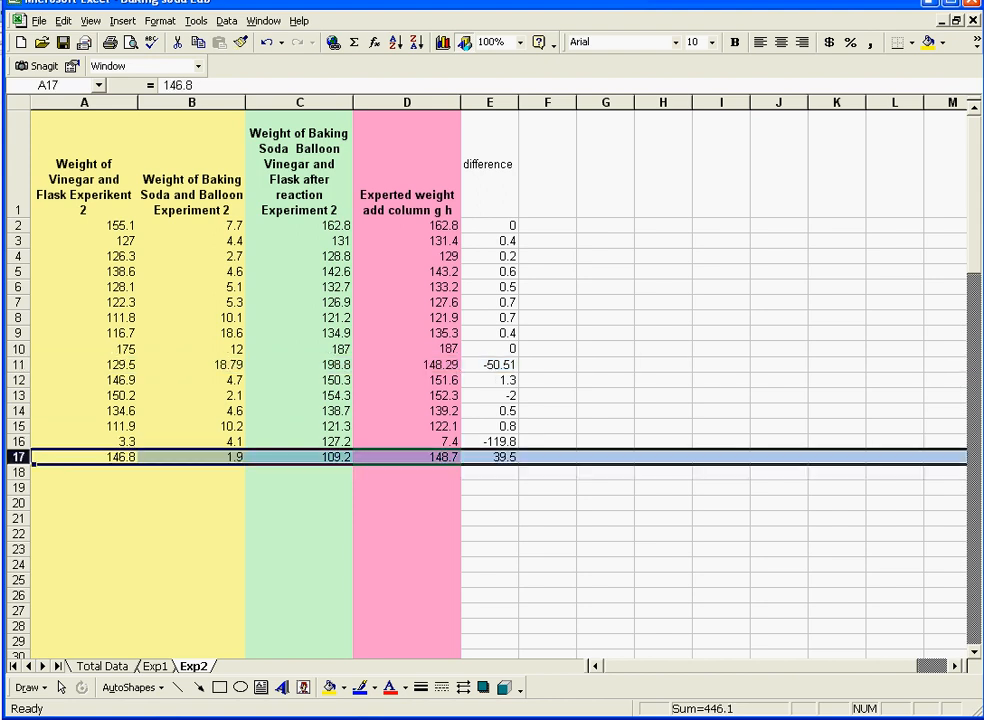